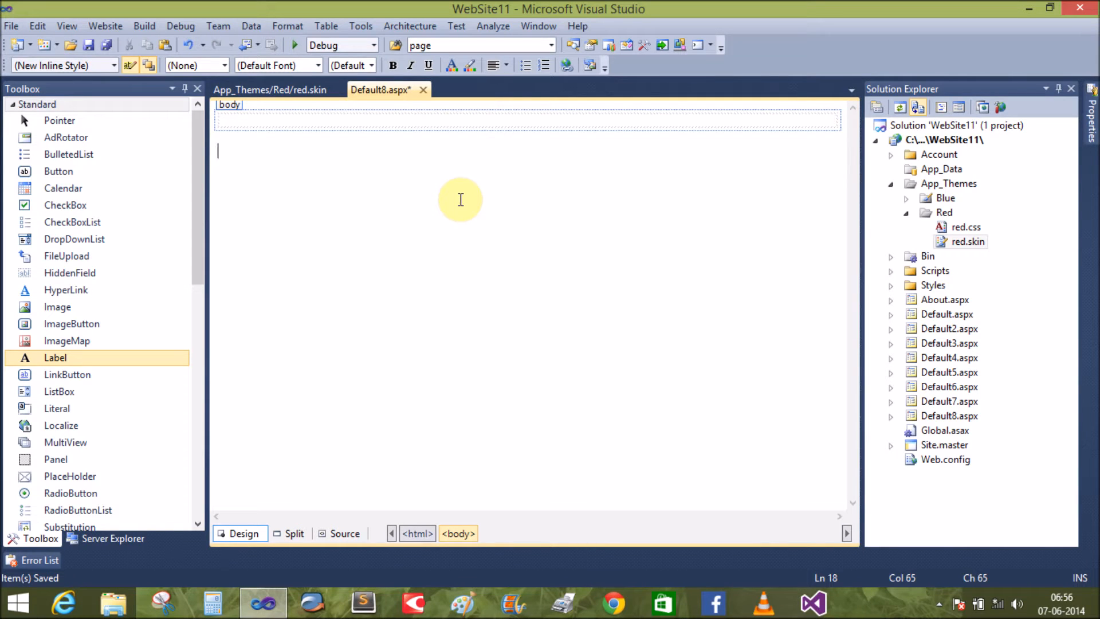
mouse_move(209, 250)
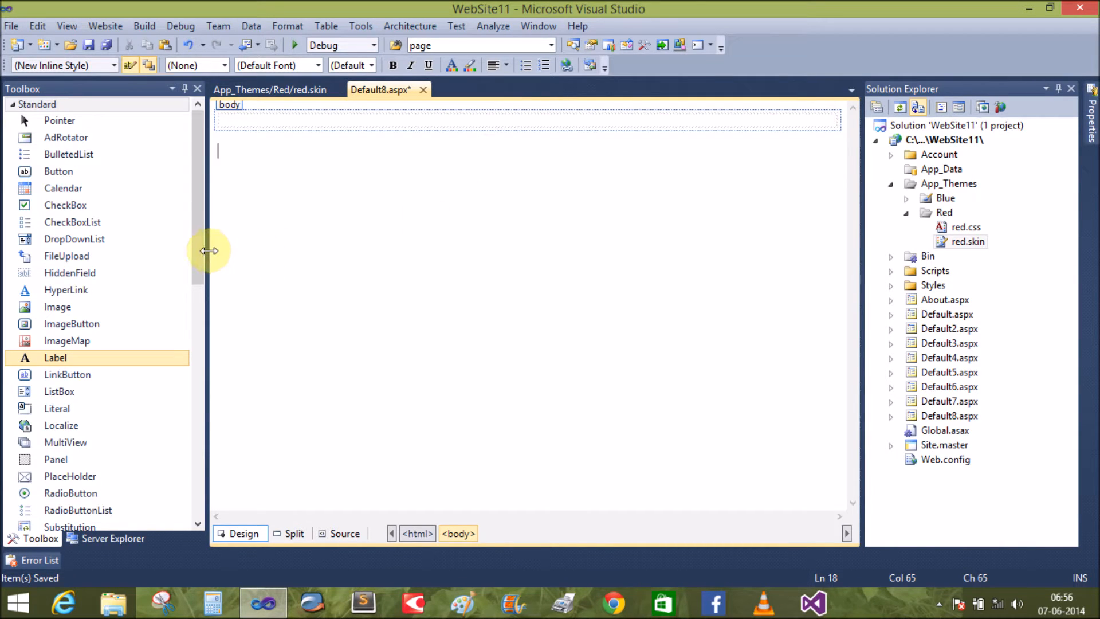
mouse_move(209, 245)
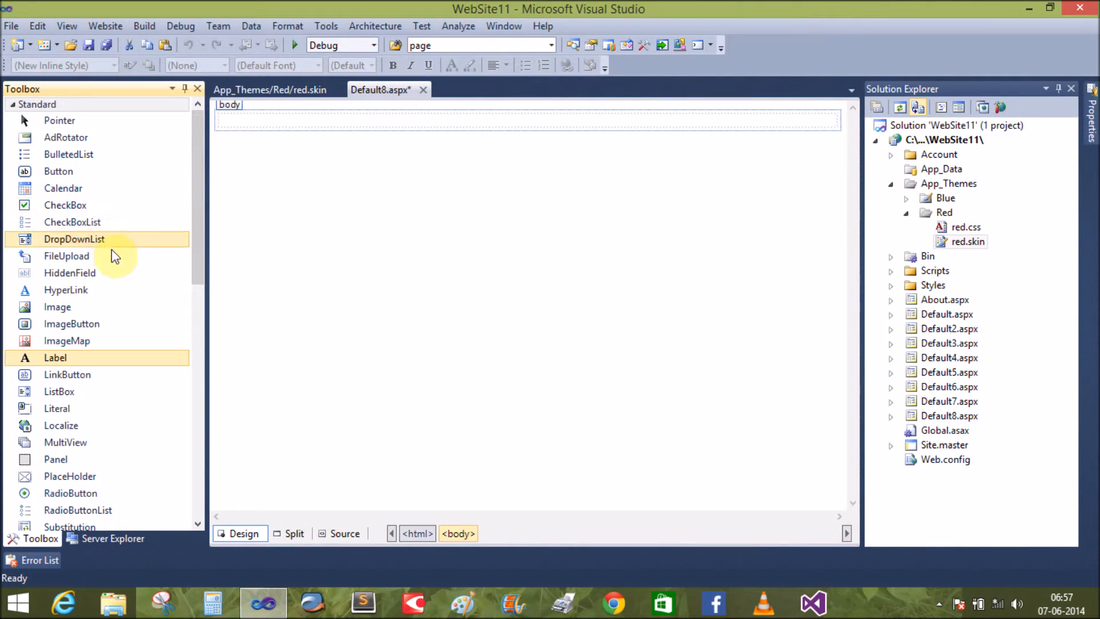
mouse_move(81, 166)
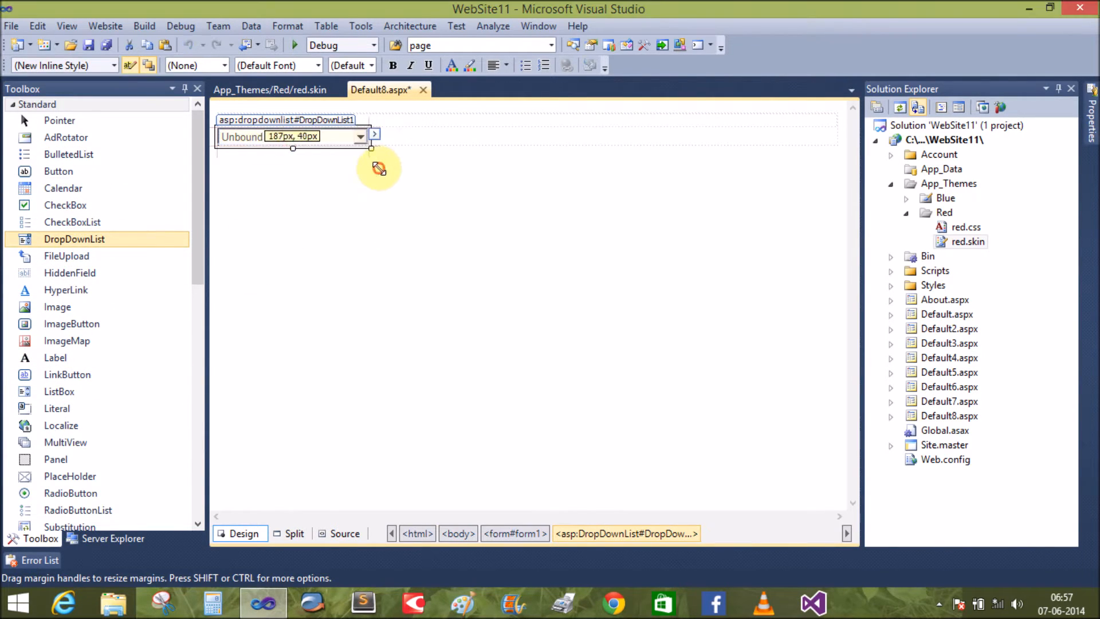
Step: Open the drop-down's item editor and add a 'Select Theme' item
click(374, 134)
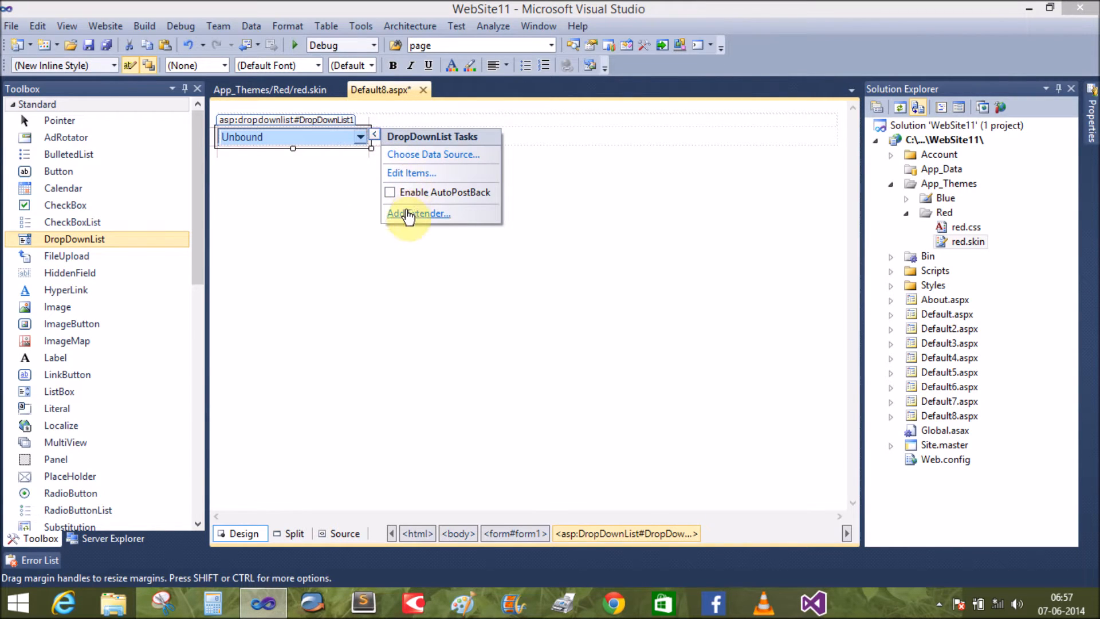
click(412, 172)
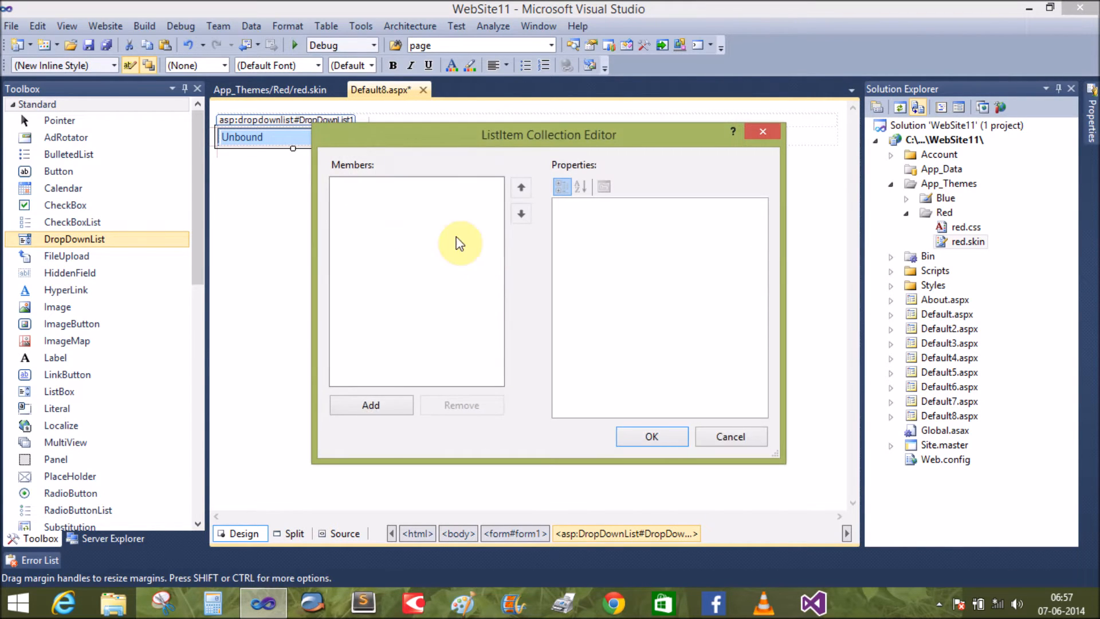
click(370, 405)
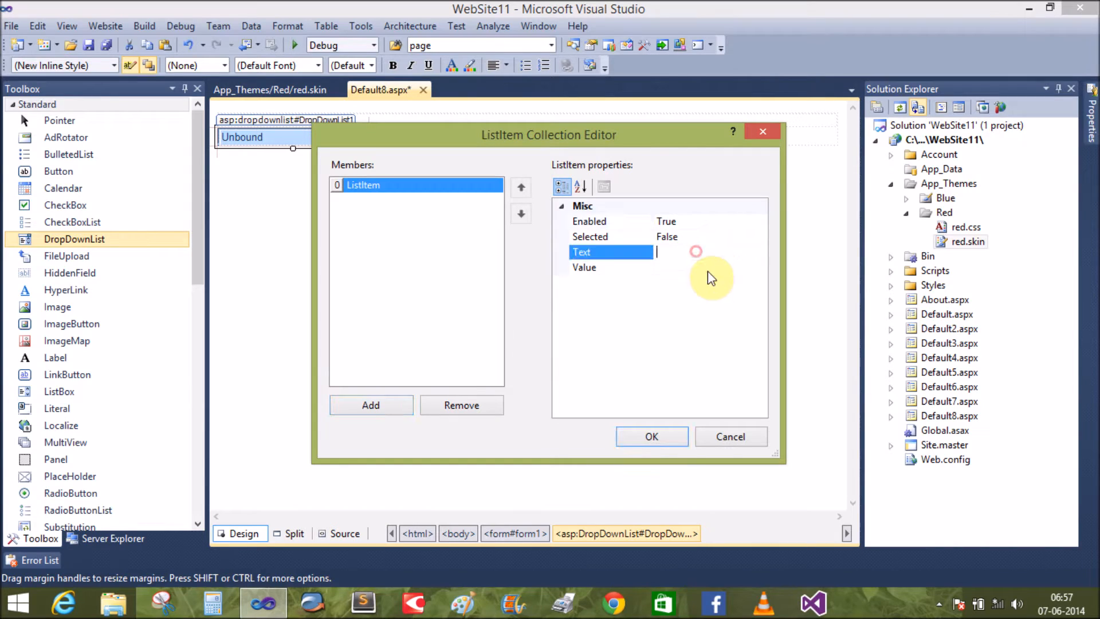
text(Select Theme)
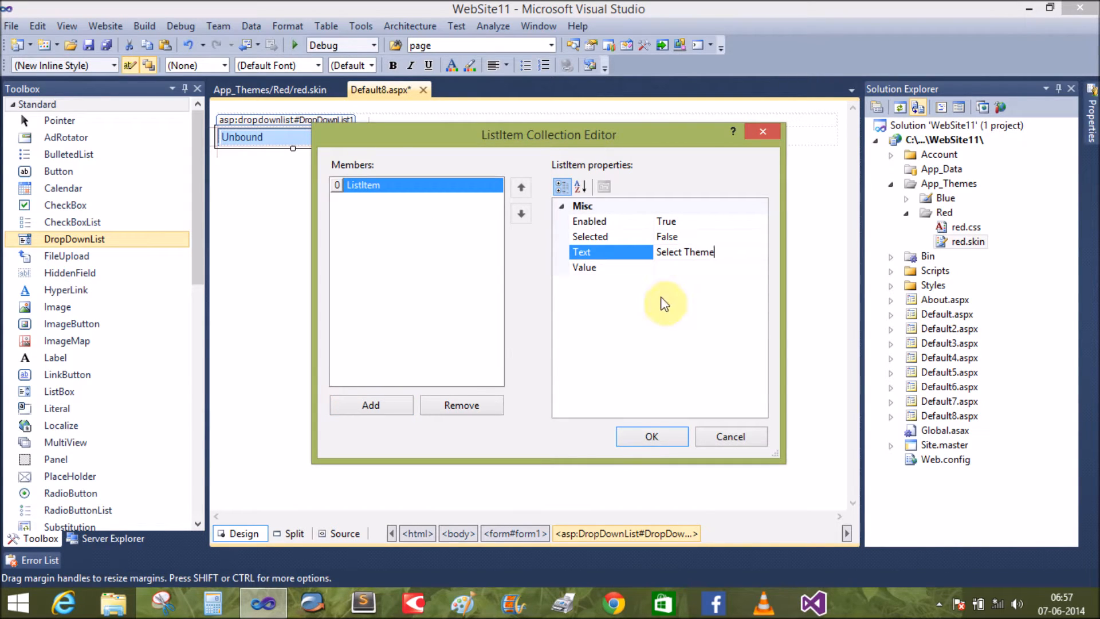
Step: Add the 'red' and 'blue' items and set their display text
click(371, 405)
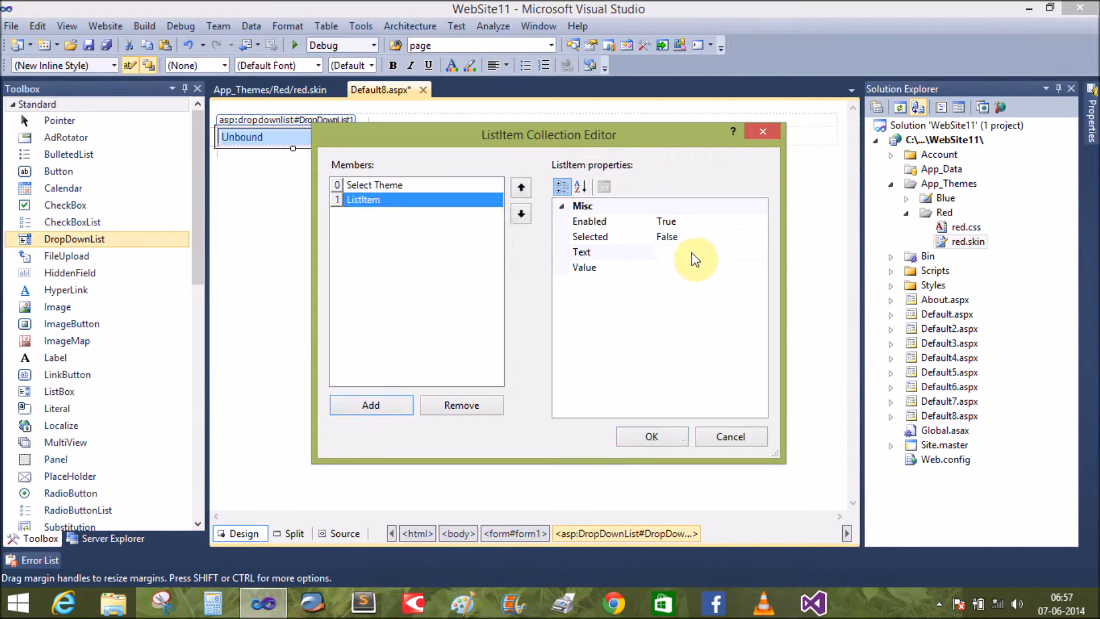
text(Re)
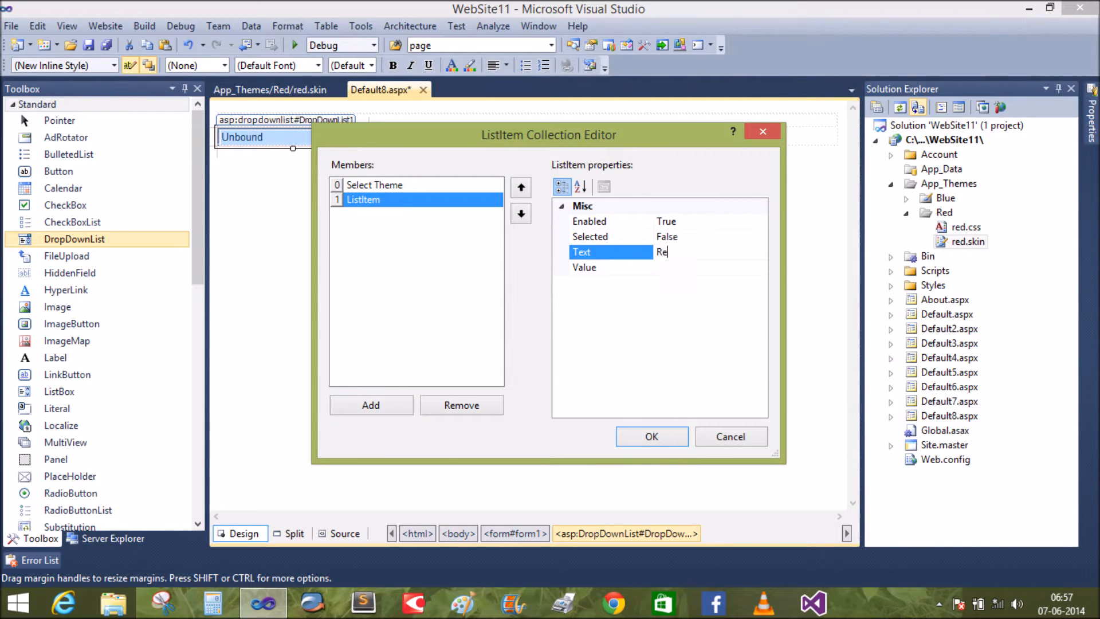
click(370, 405)
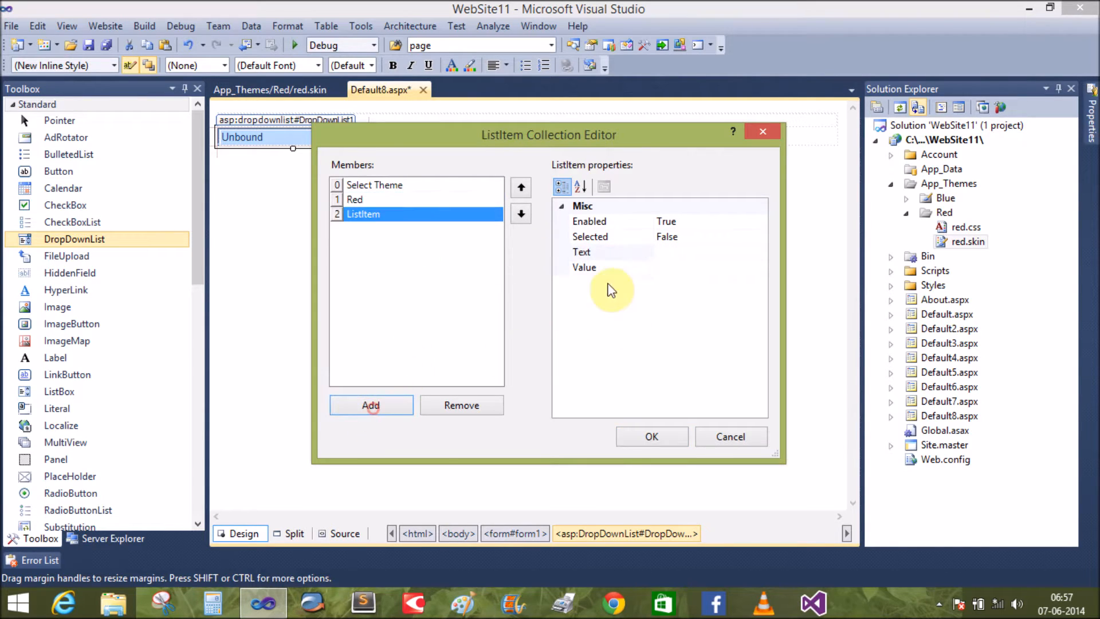
click(610, 252)
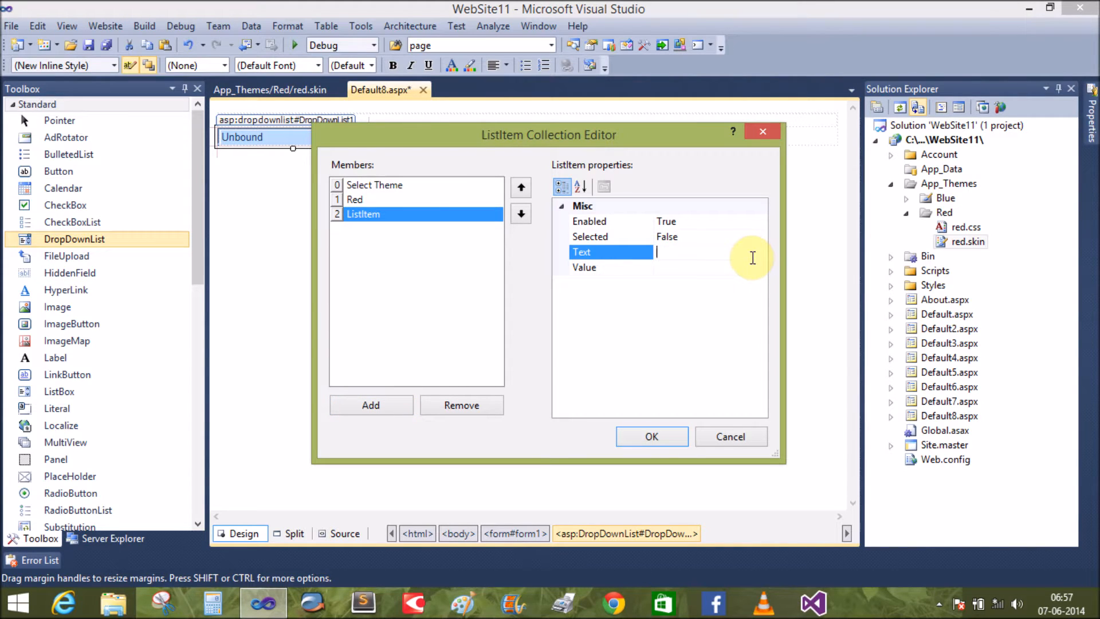
text(Blue)
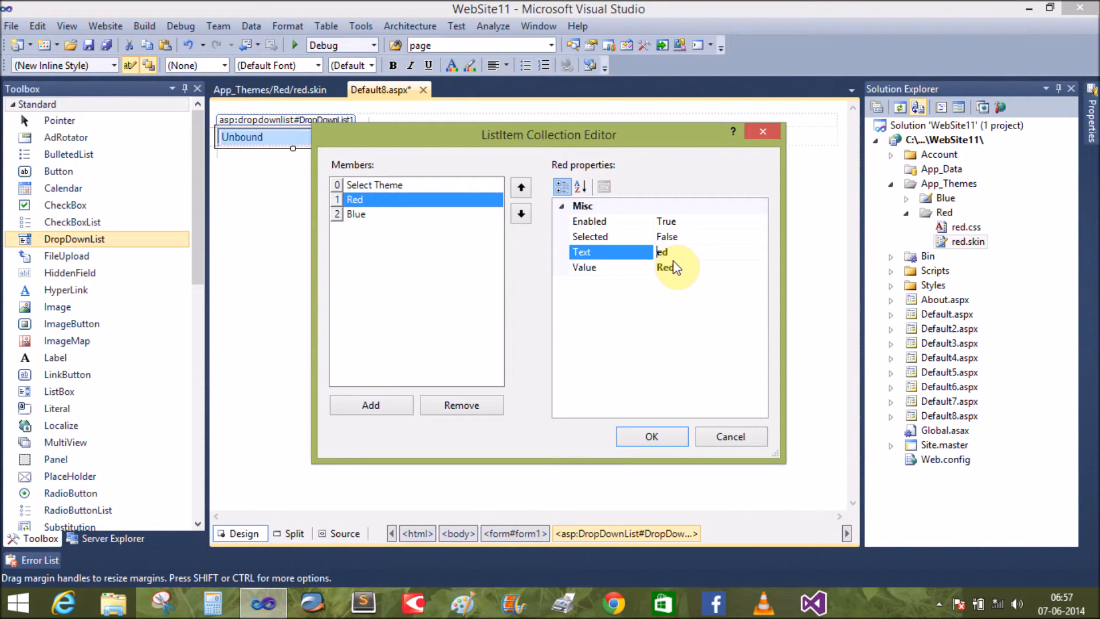
click(356, 213)
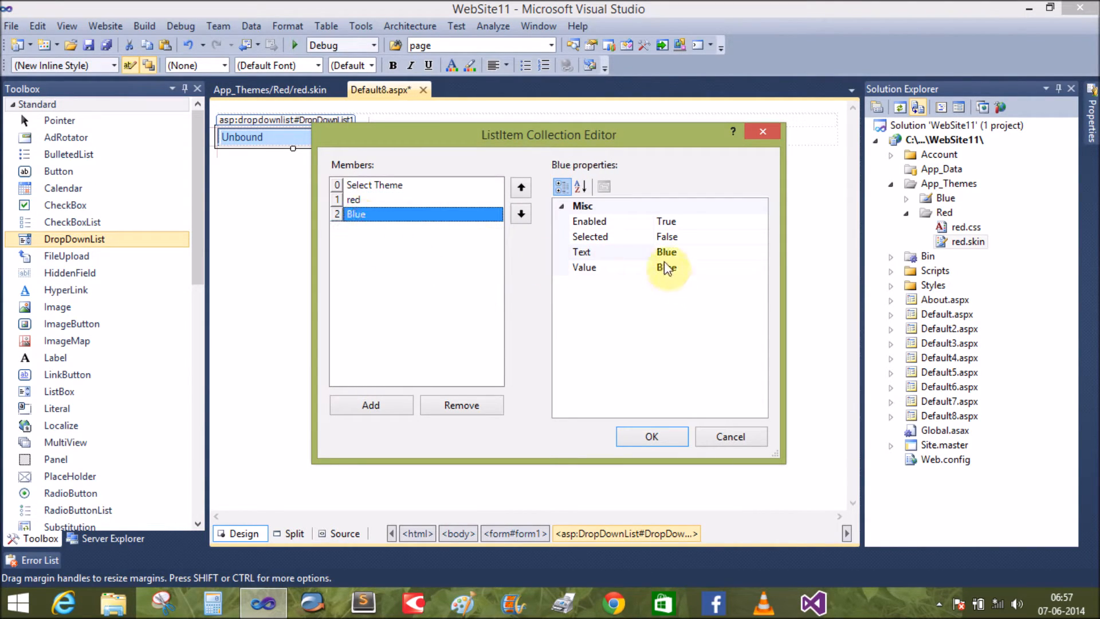
click(581, 252)
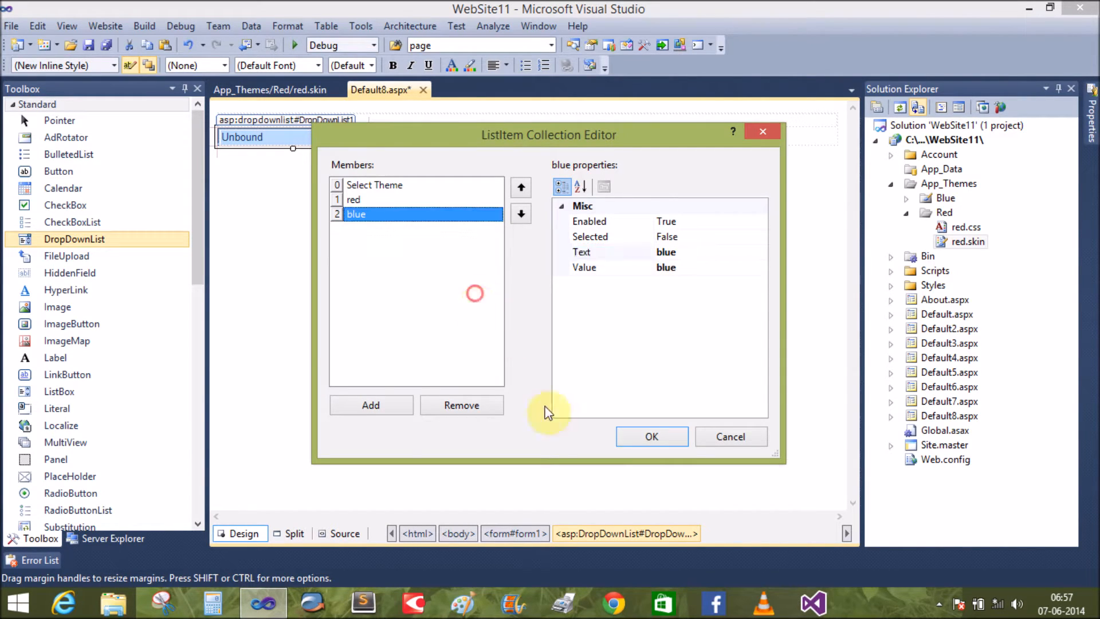
Step: Confirm the three list items, save Default8.aspx, and select the drop-down
click(651, 436)
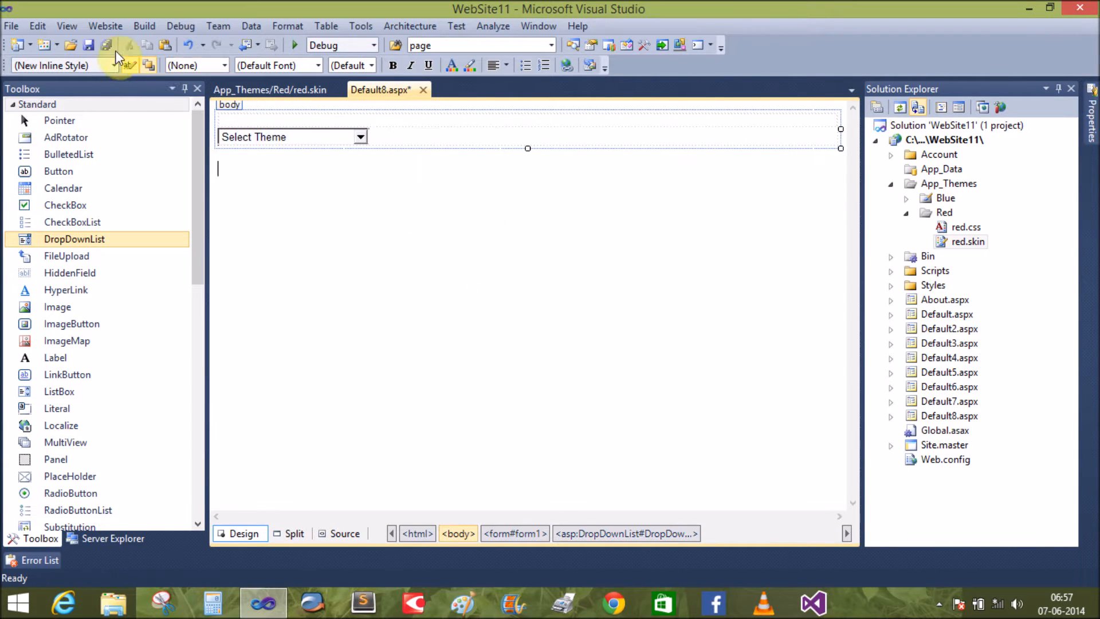
click(374, 134)
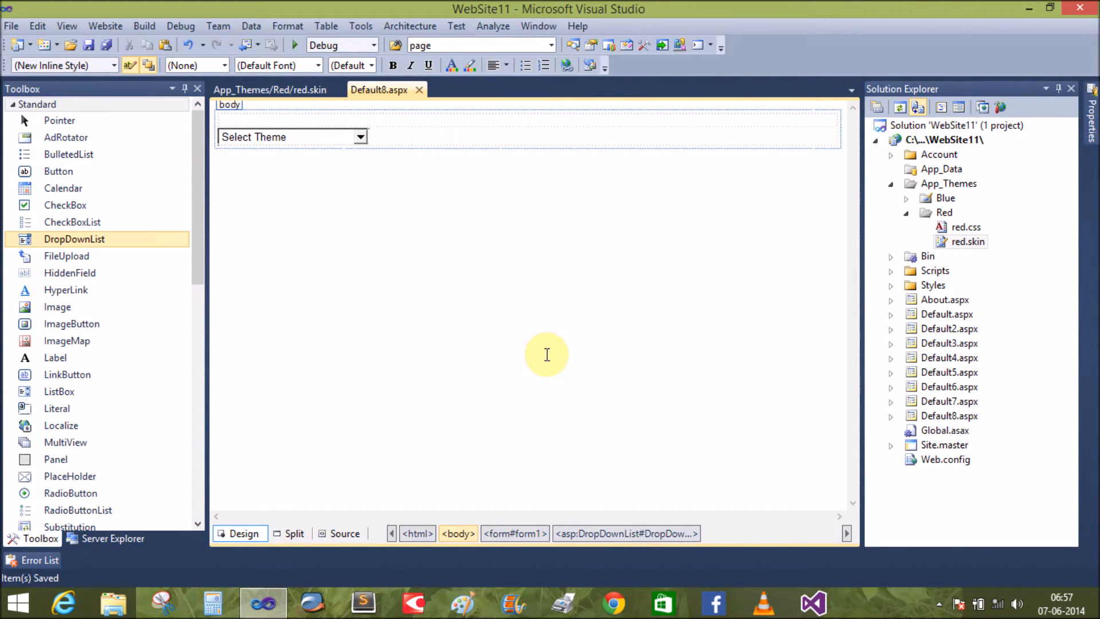
click(291, 137)
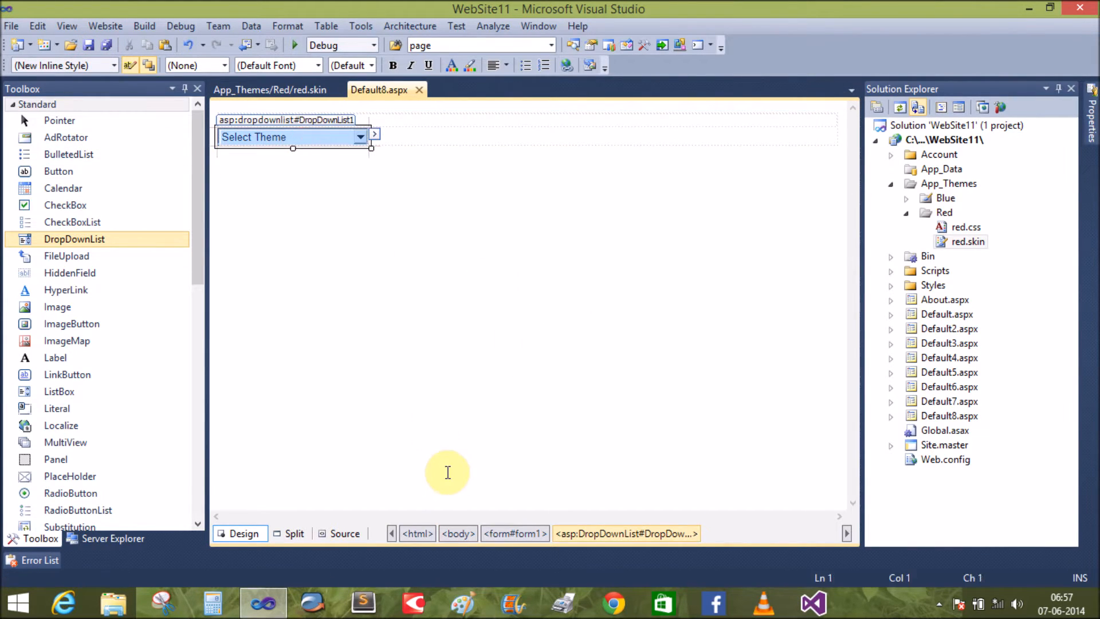
Step: Create the SelectedIndexChanged handler and store the selected item's text in string name
double_click(291, 137)
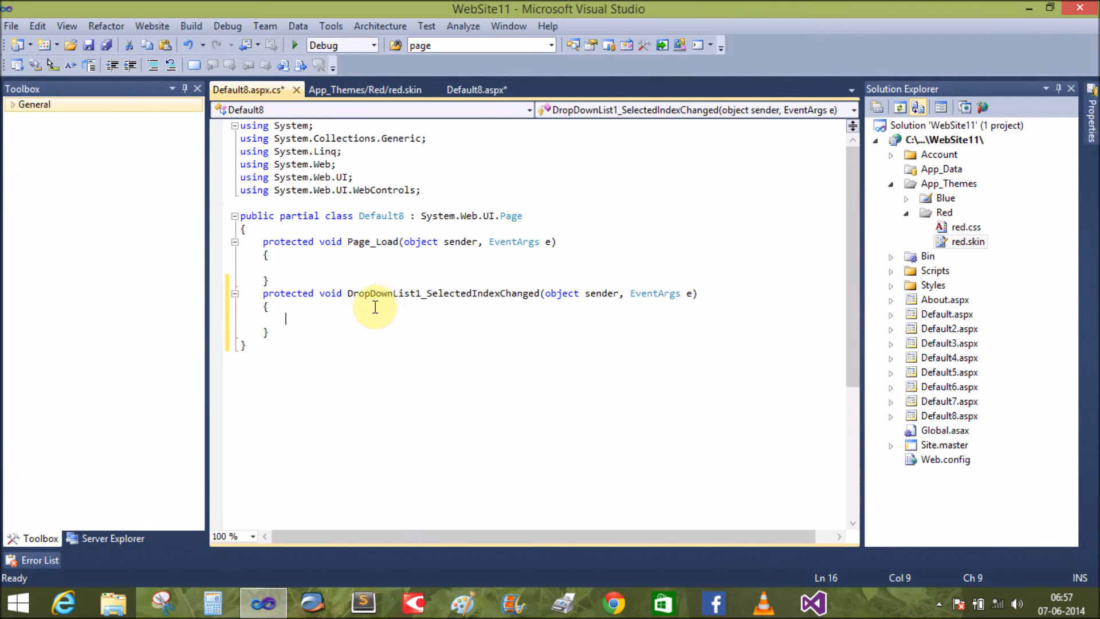
mouse_move(366, 309)
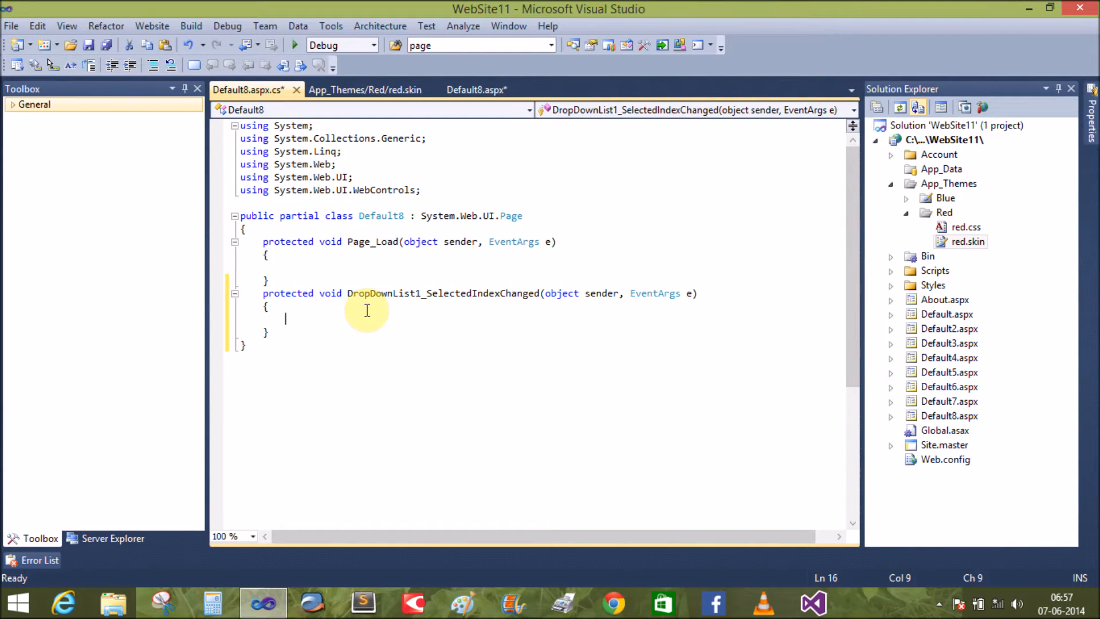
mouse_move(378, 302)
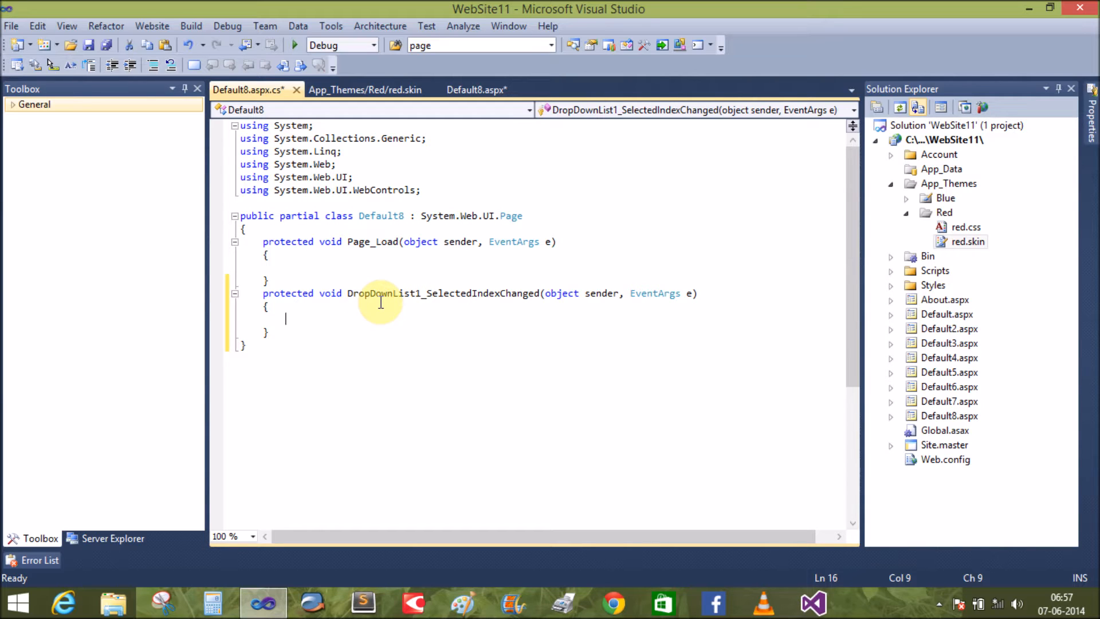
text(str)
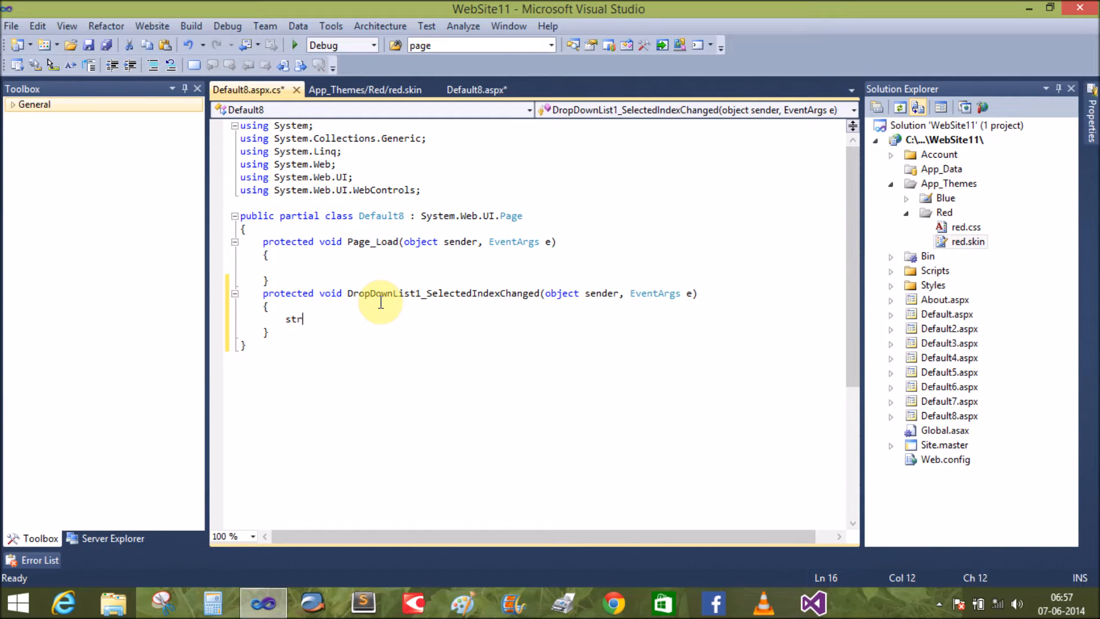
text(ing)
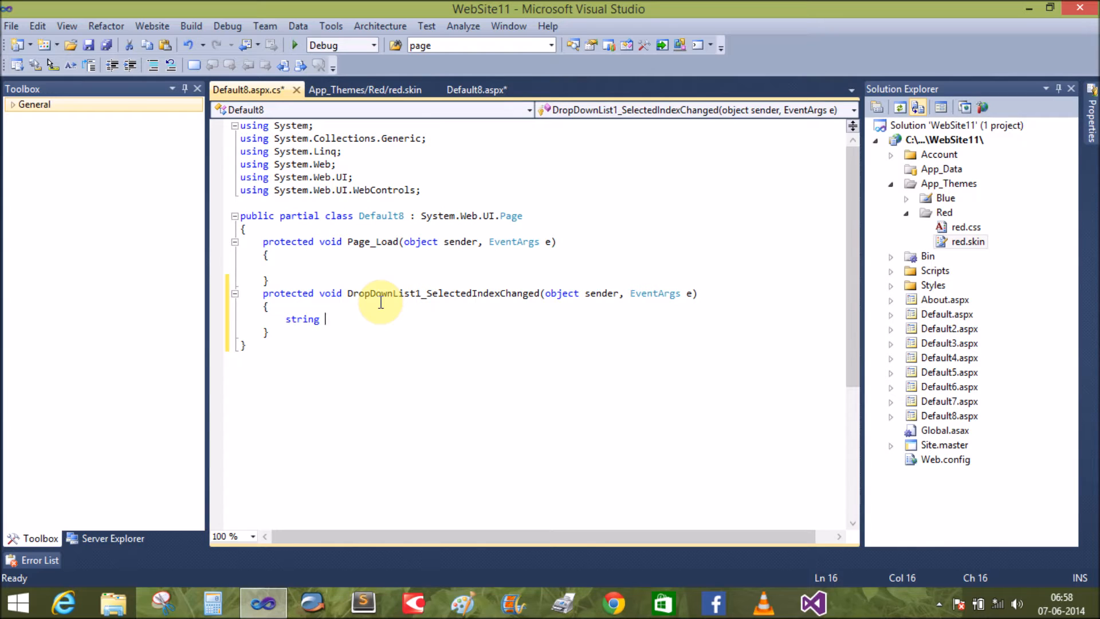
text(name=)
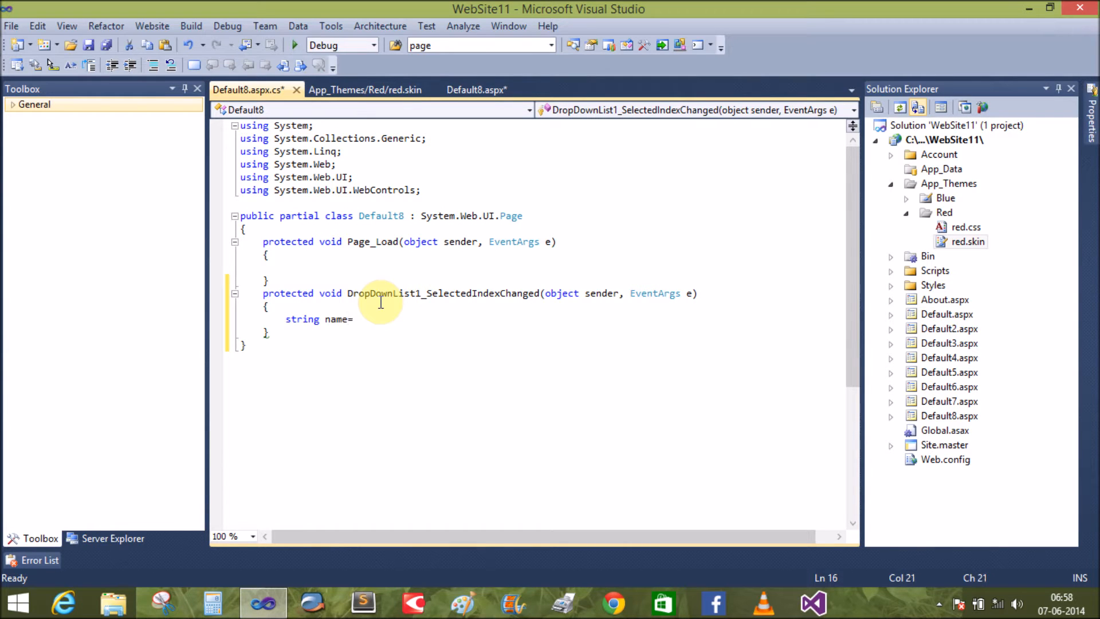
text(drop)
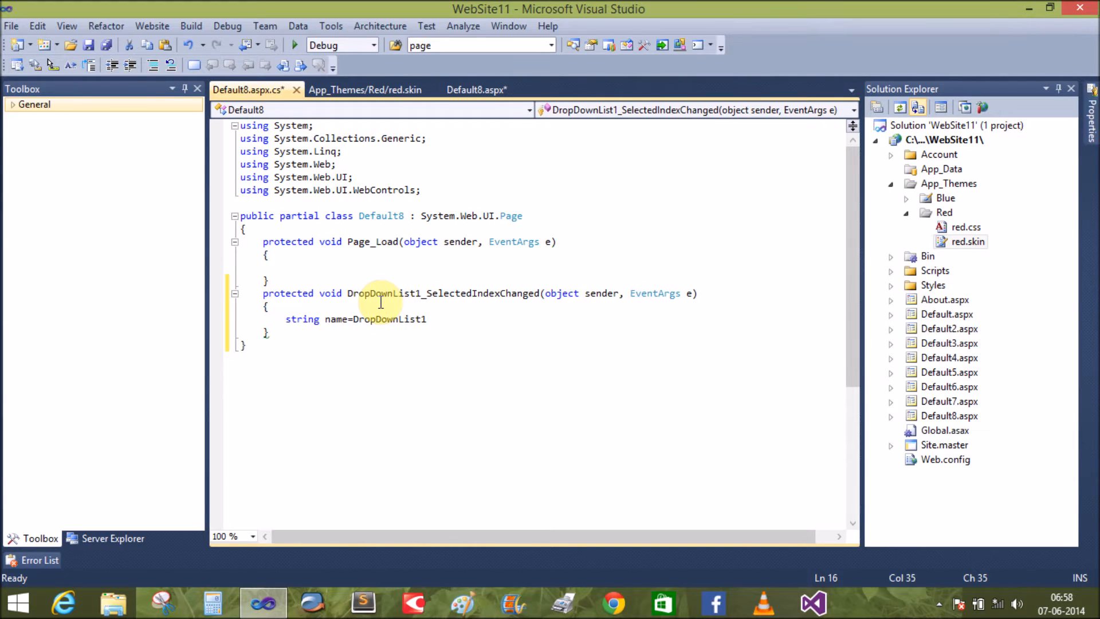
text(.sel)
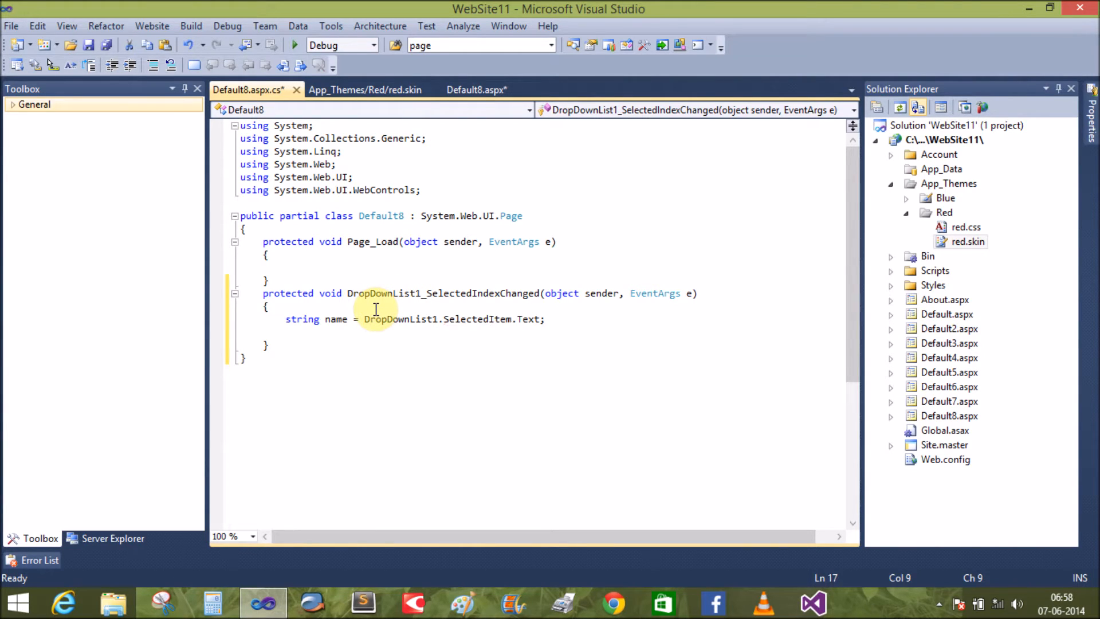
text(de)
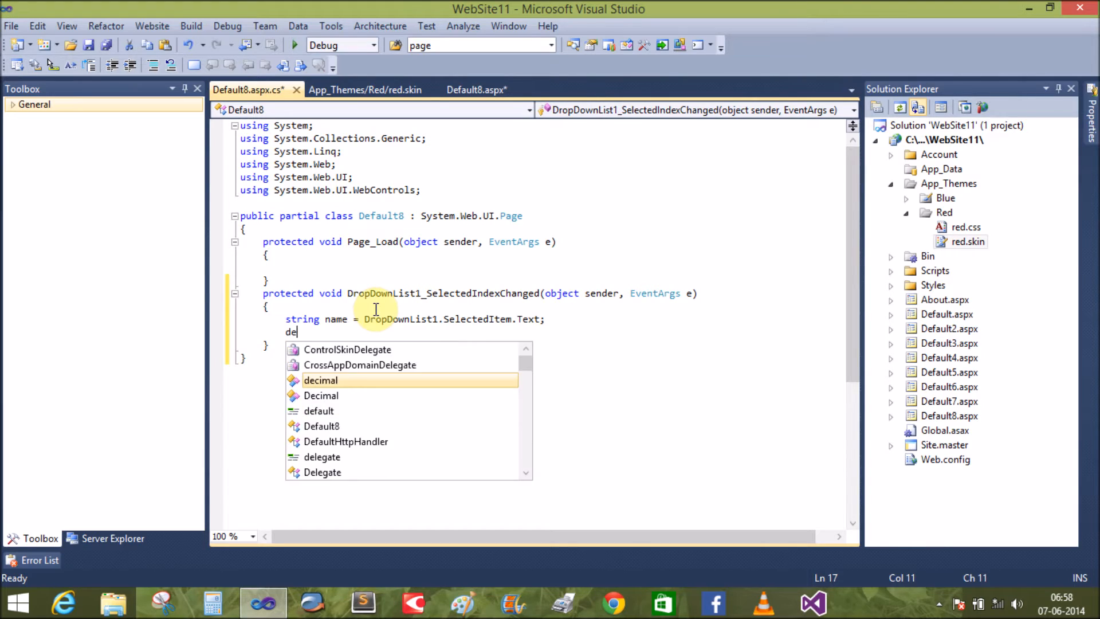
text(f)
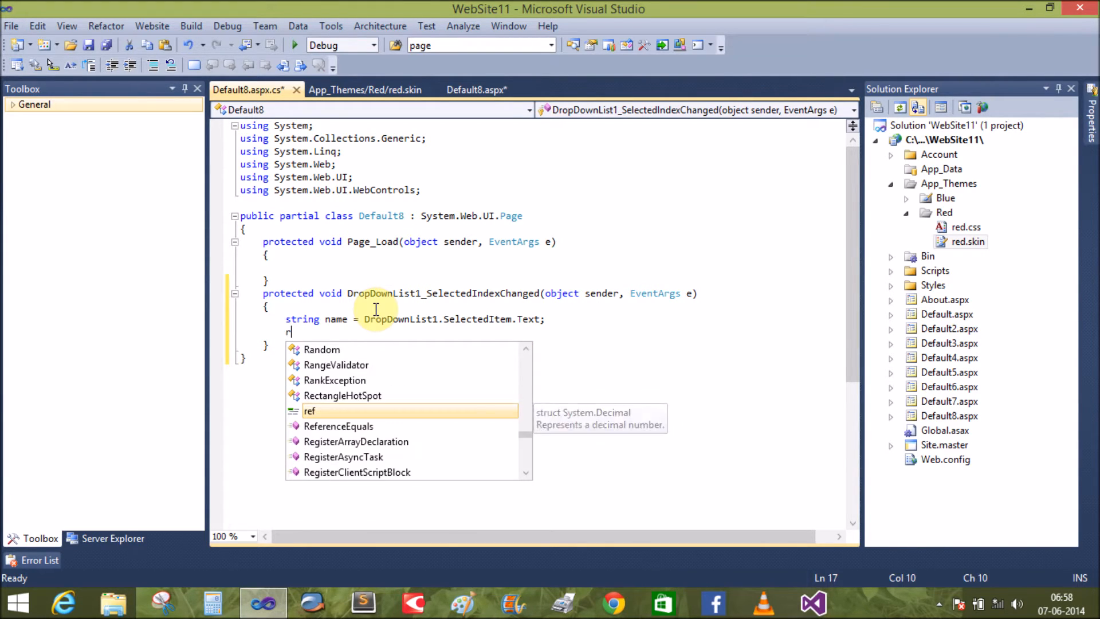
key(Backspace)
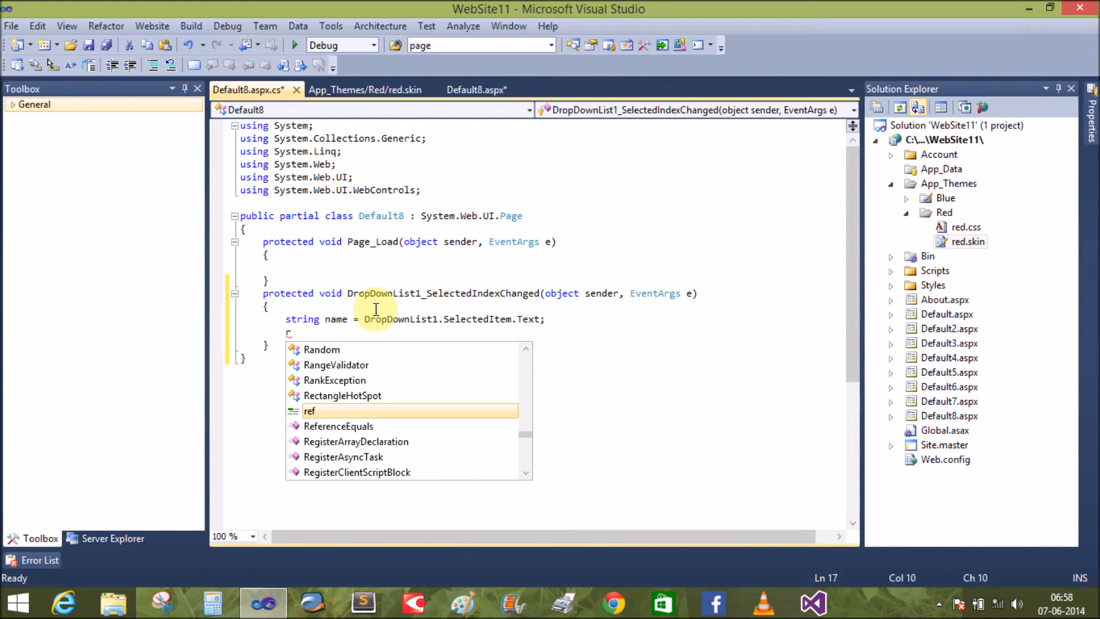
Step: Redirect to "~/Default8.aspx?Theme=" + name and save the code file
text(respon)
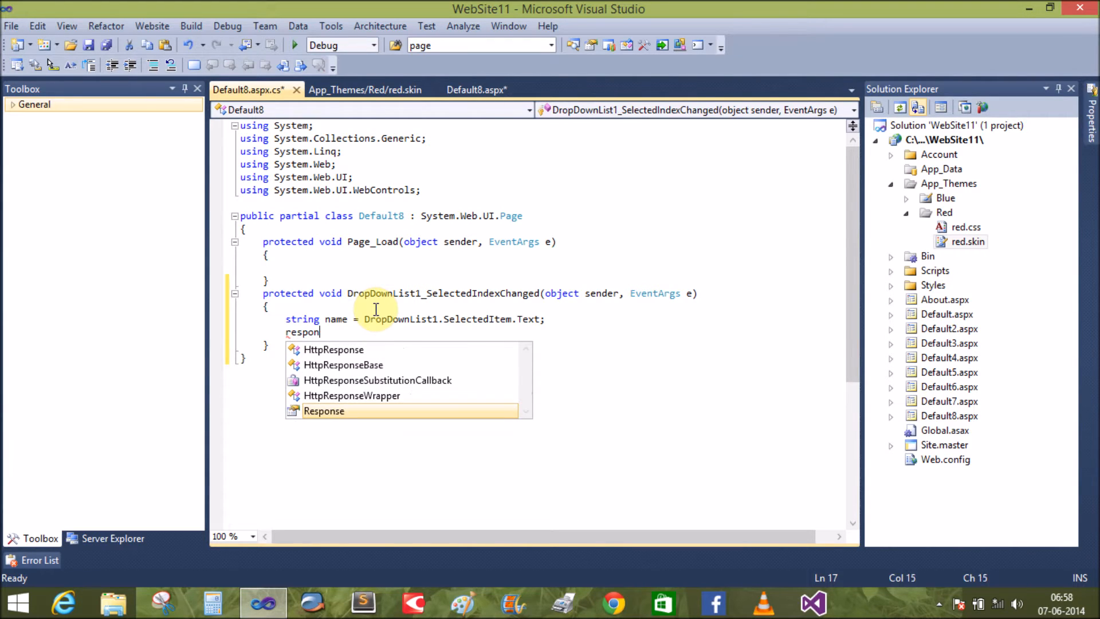
text(Response .re)
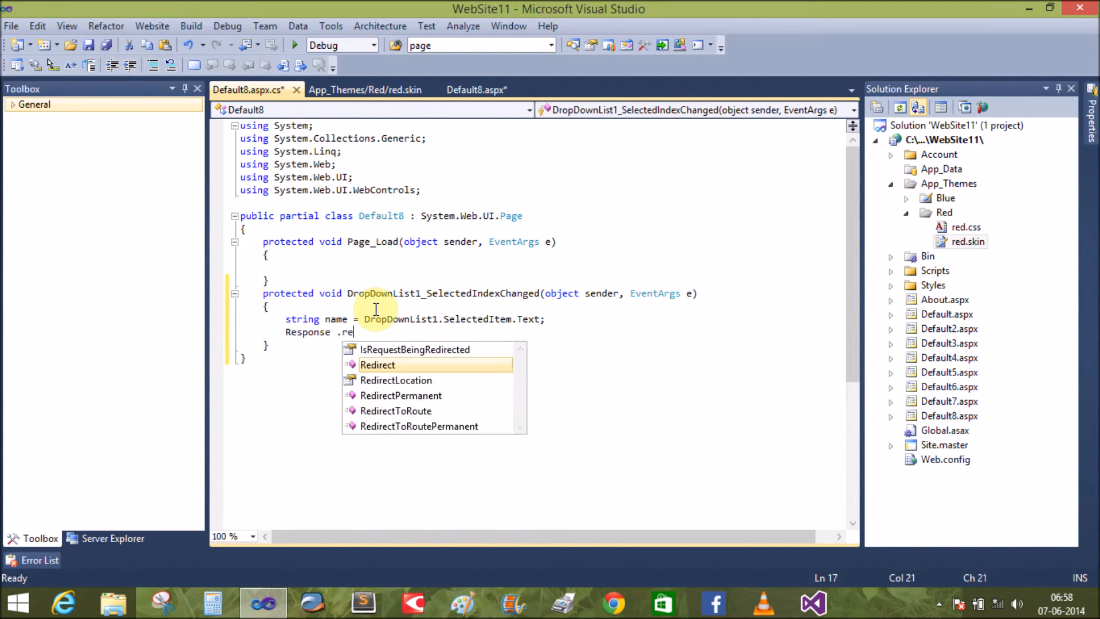
text(Redirect ()
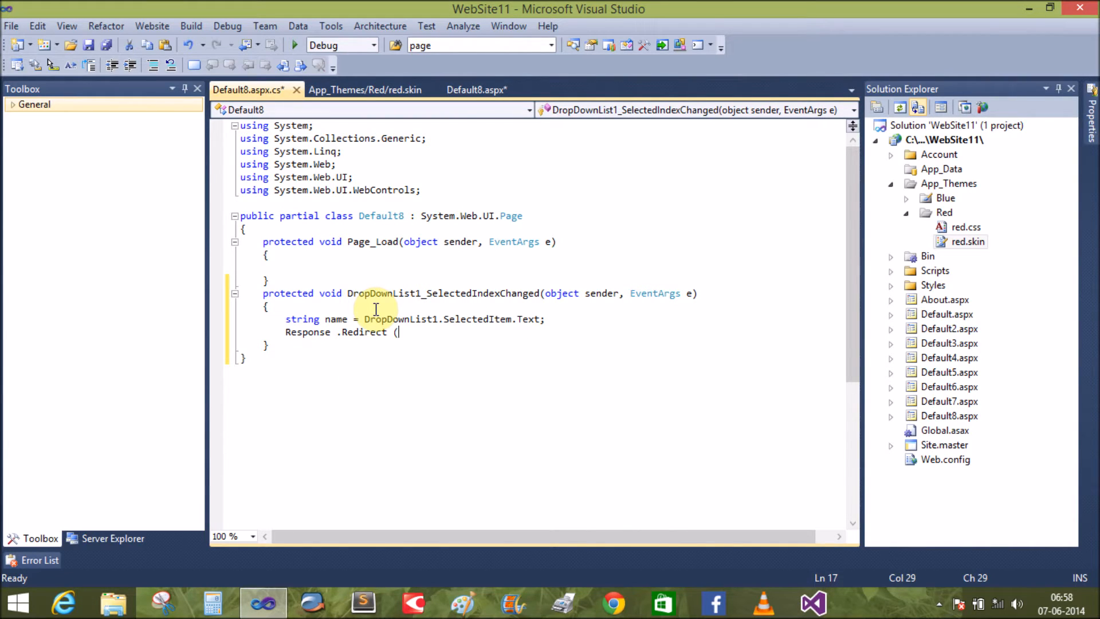
text(")
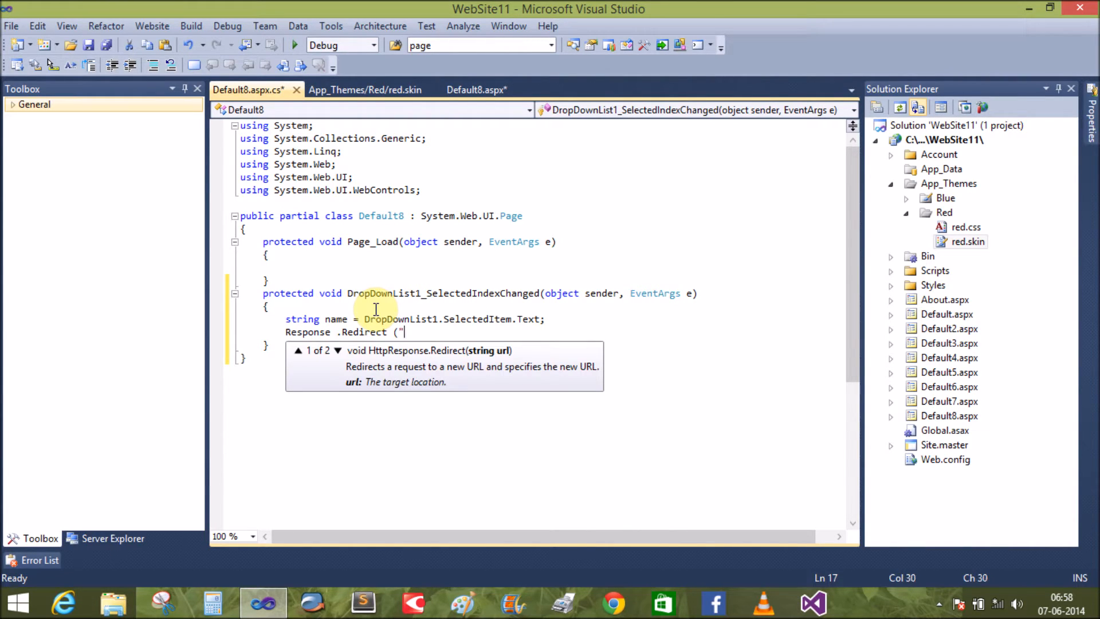
text(~/)
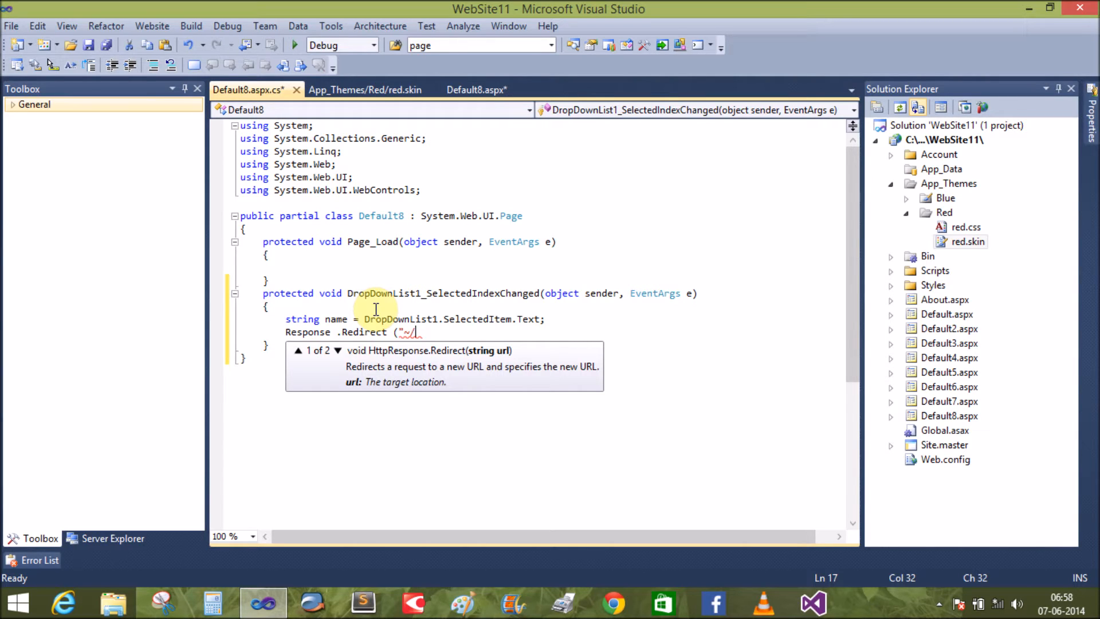
text(Defaul)
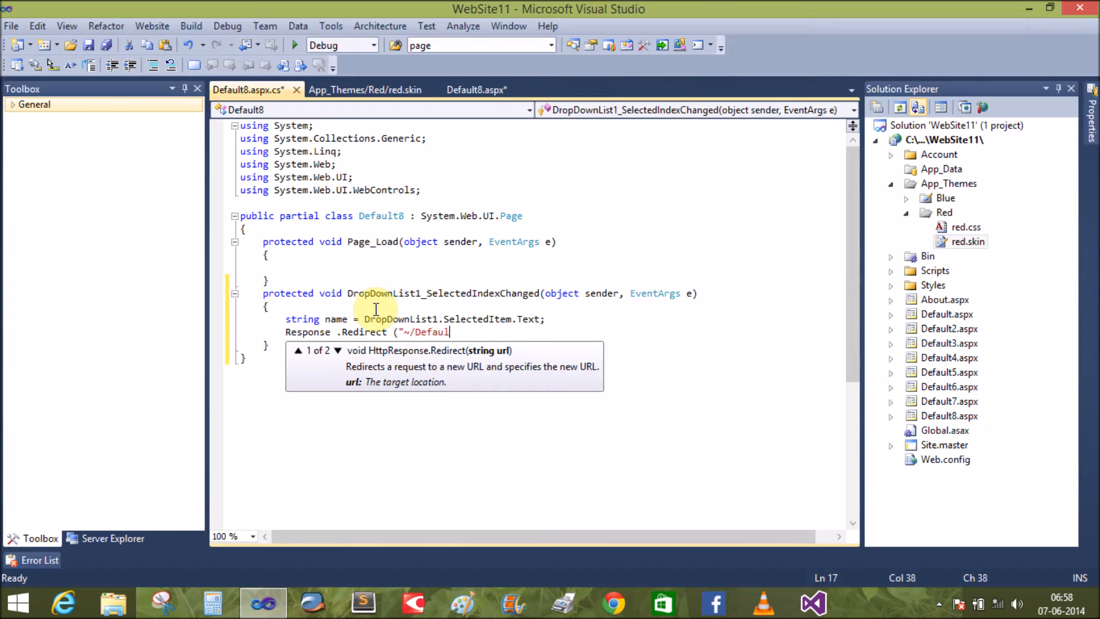
text(t8)
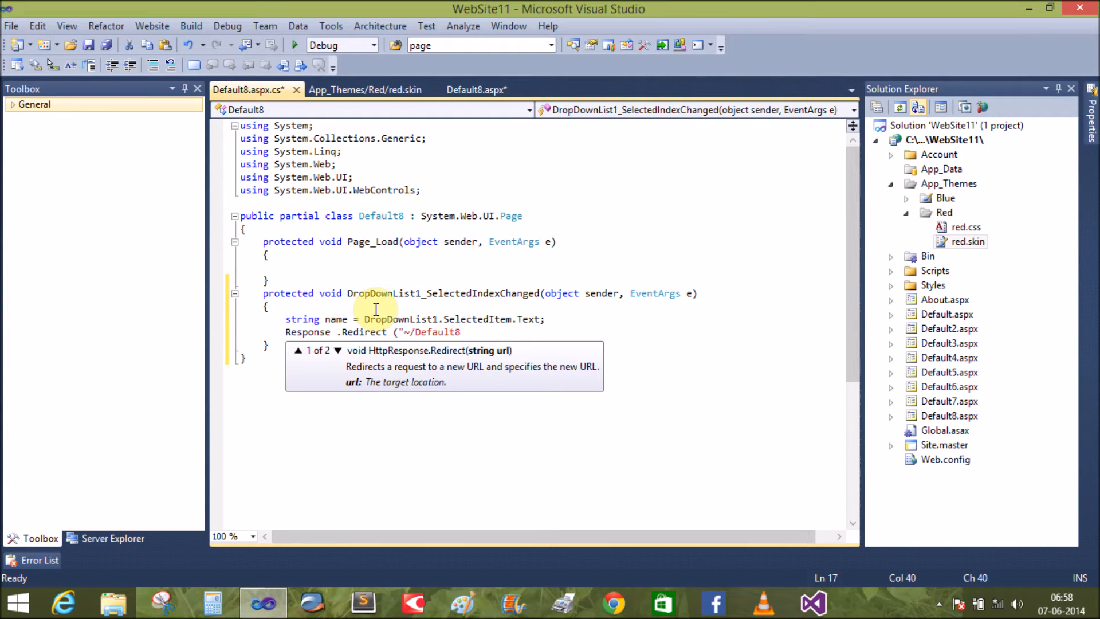
text(.aspx?)
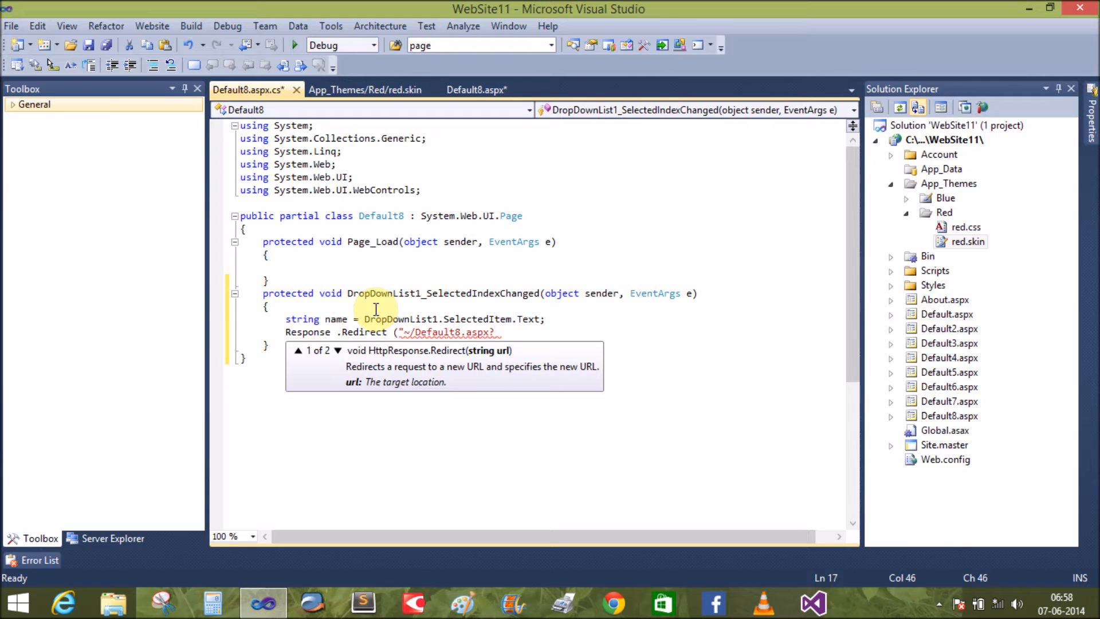
text(Th)
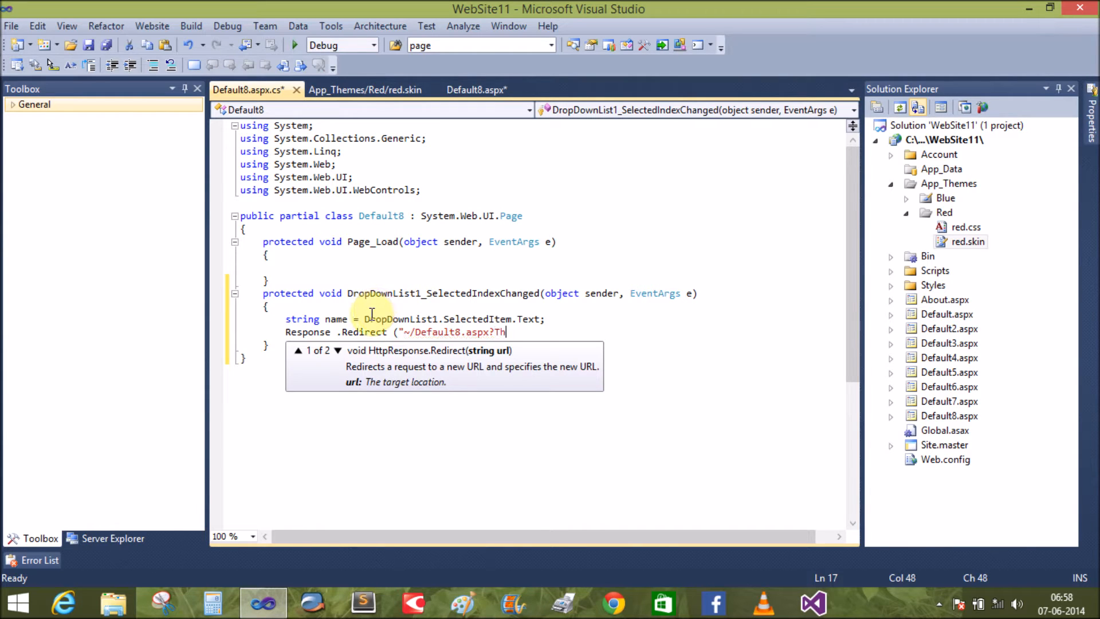
text(eme=)
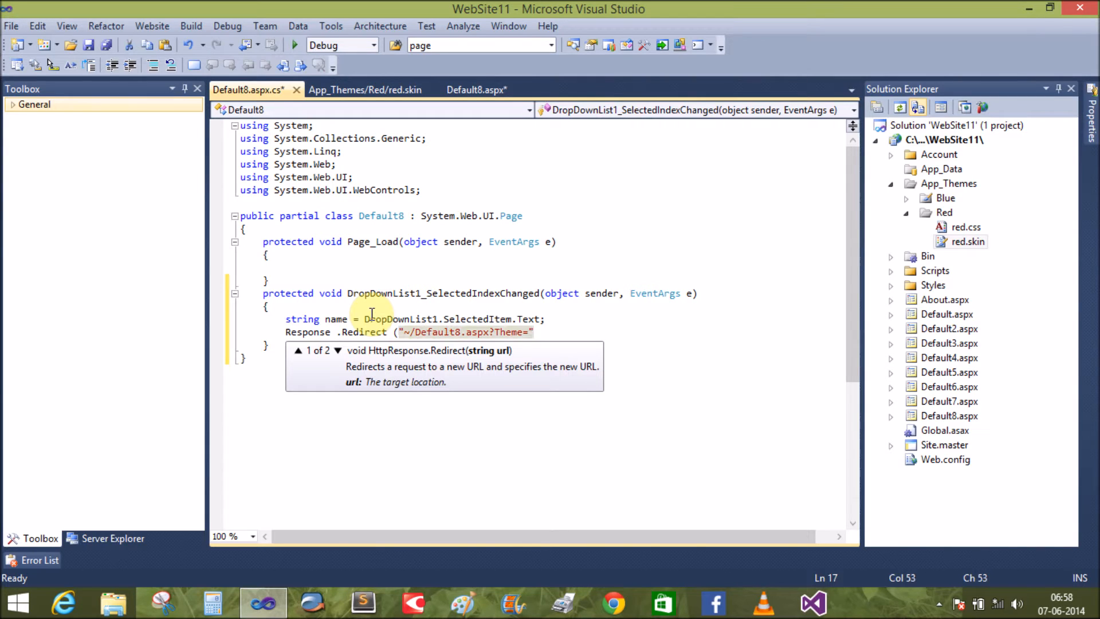
text(+name);)
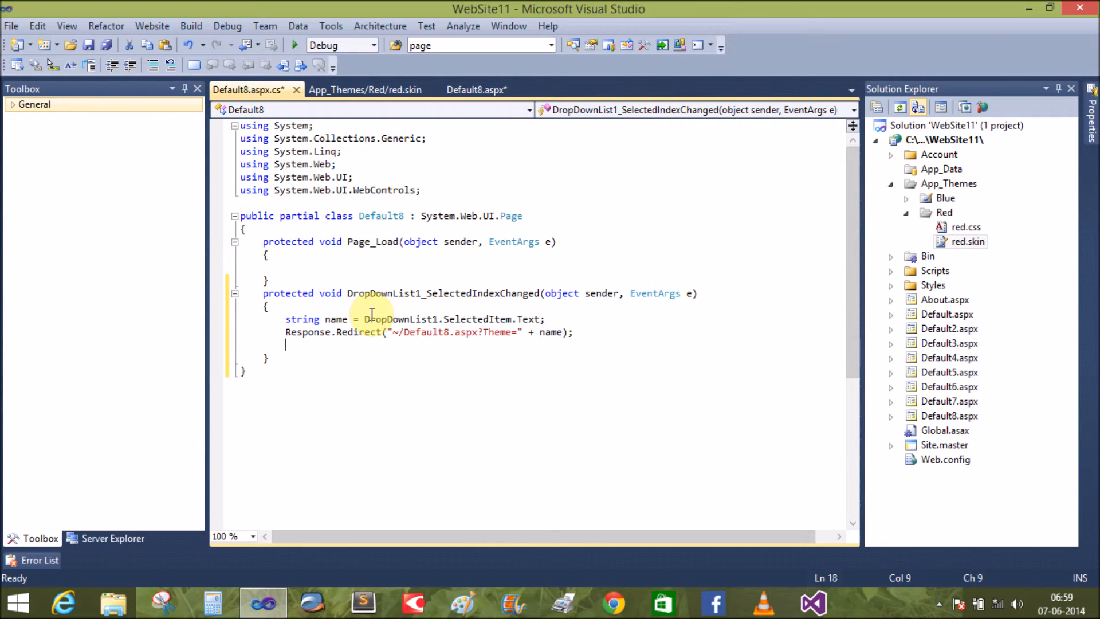
key(ctrl+s)
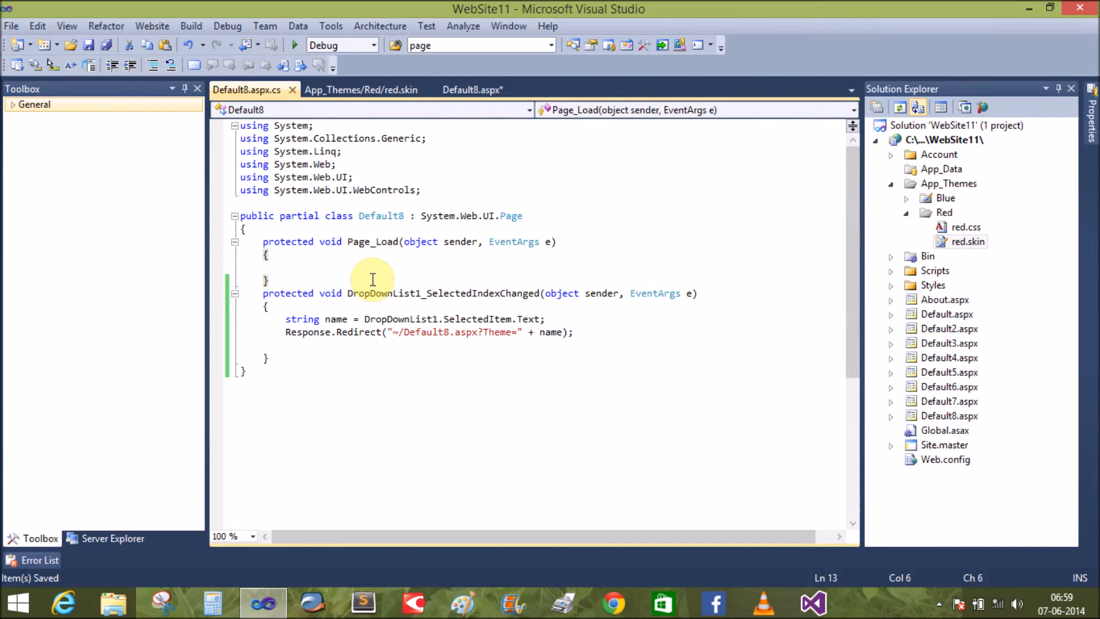
Step: Begin the protected override Page_PreInit declaration above the dropdown handler
text(protected vo)
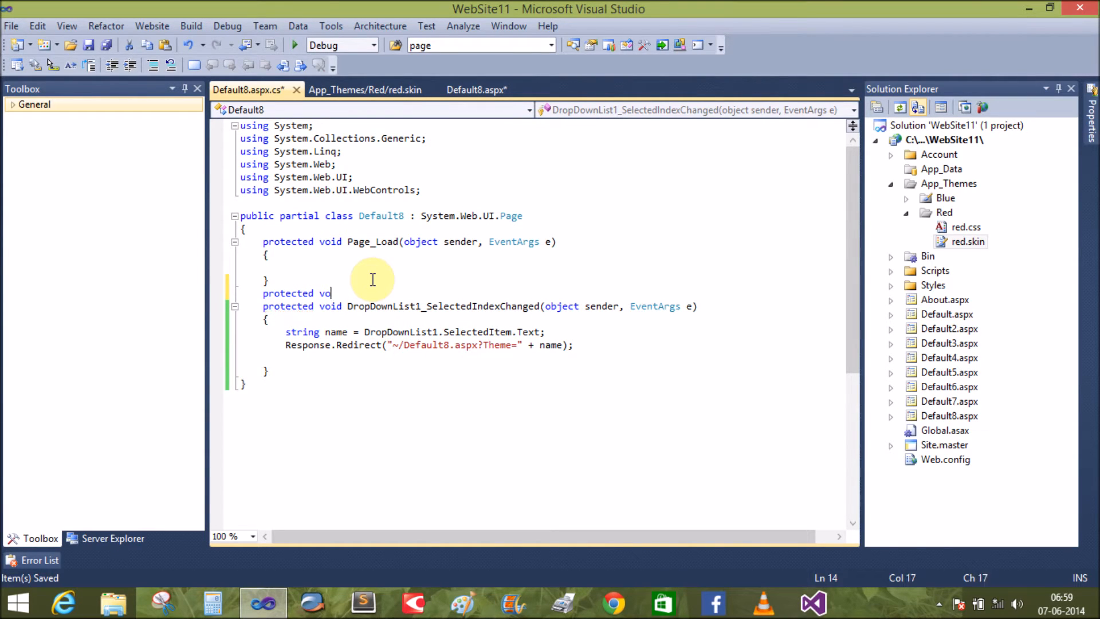
key(BackSpace)
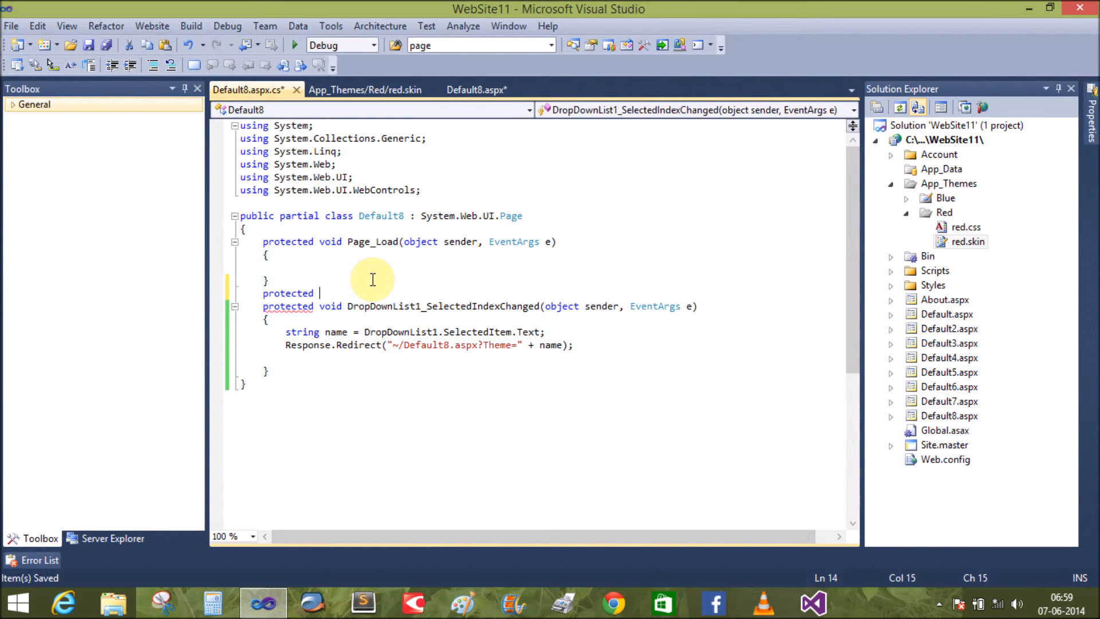
text(override P)
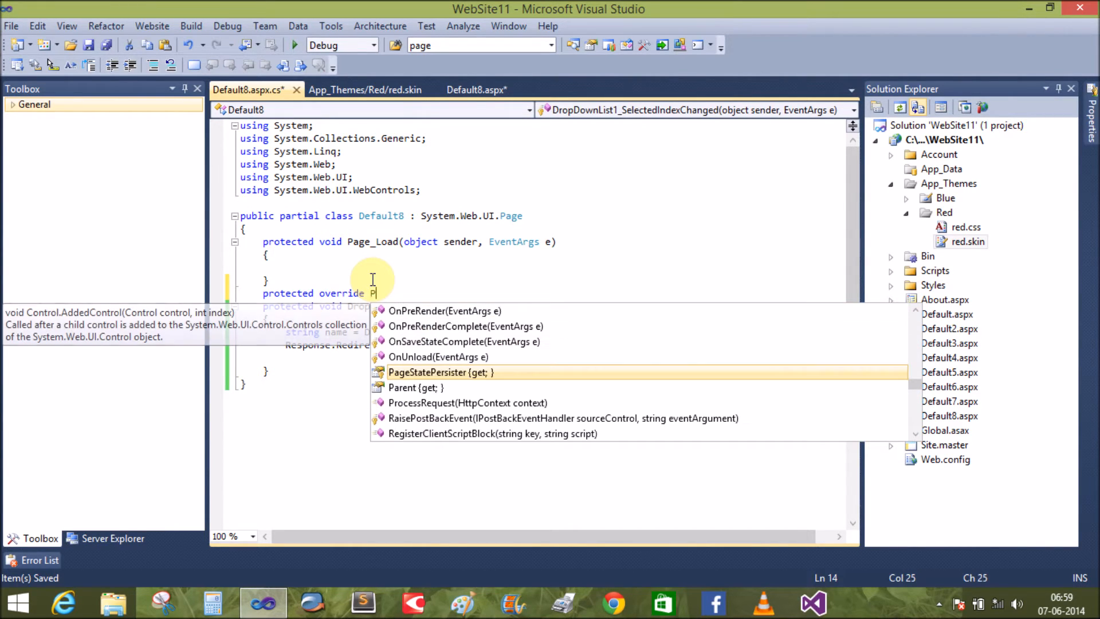
text(age_)
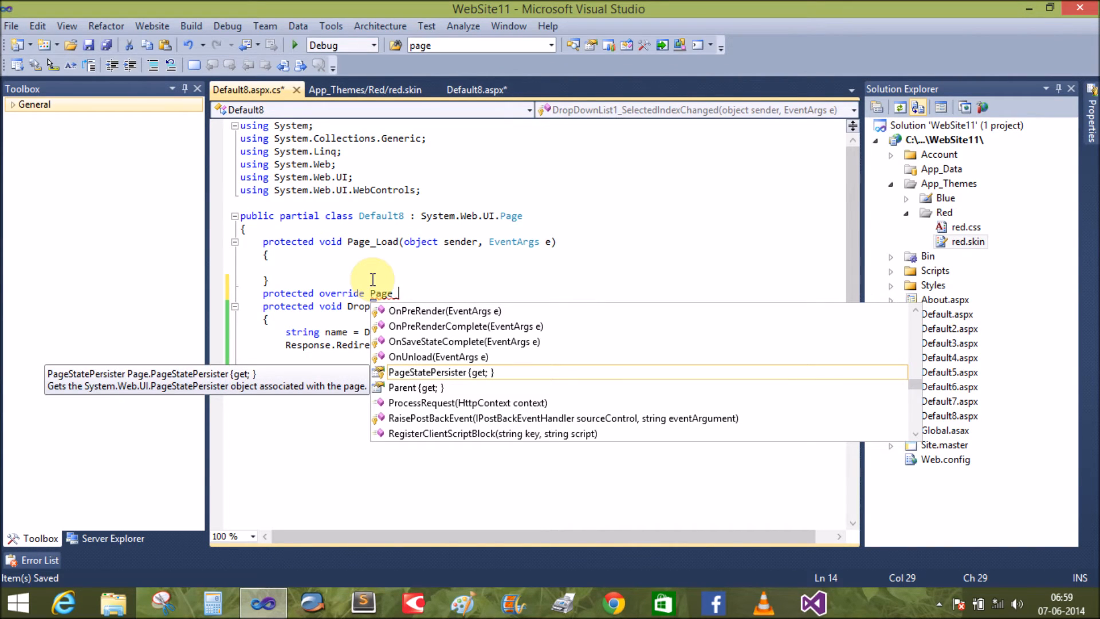
text(Pre)
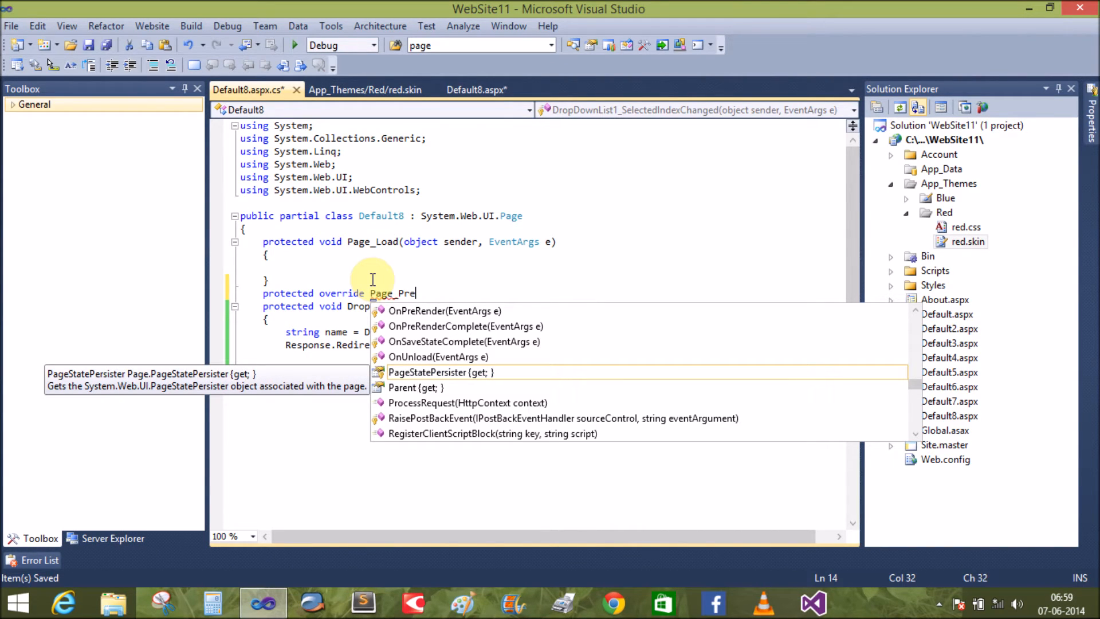
text(Init)
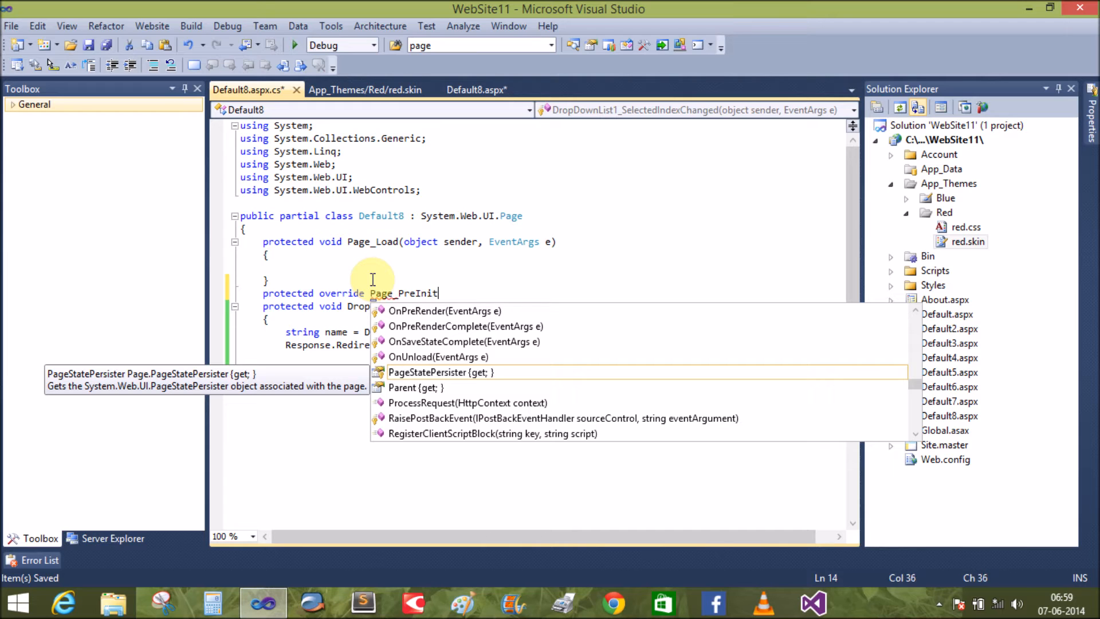
key(()
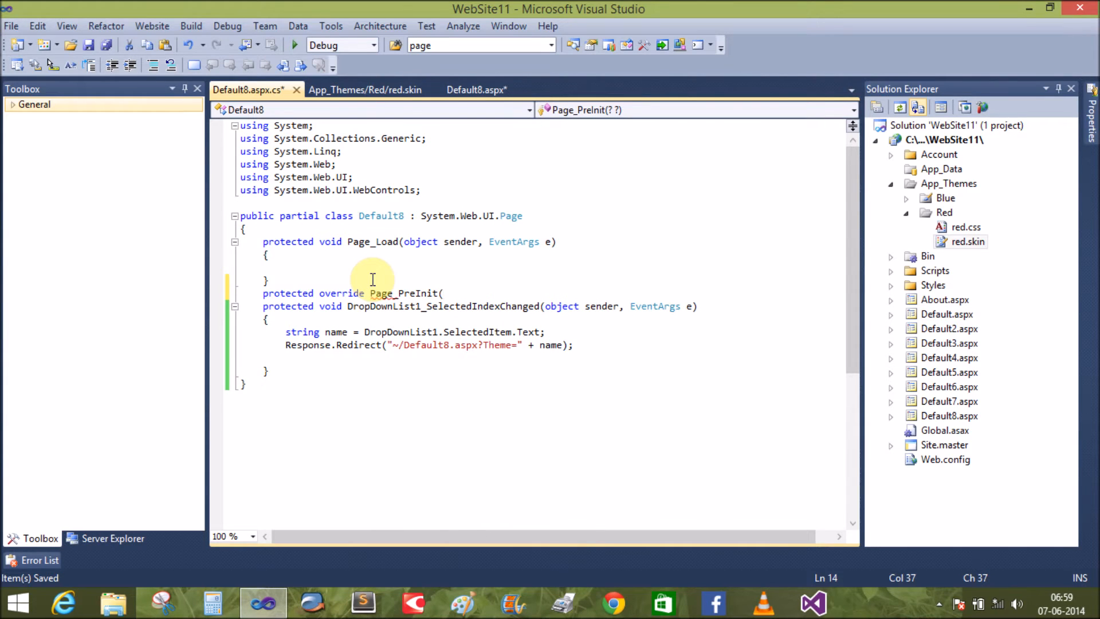
Step: Give Page_PreInit (Object sender, EventArgs e) parameters, a void return type and empty braces
text(Object)
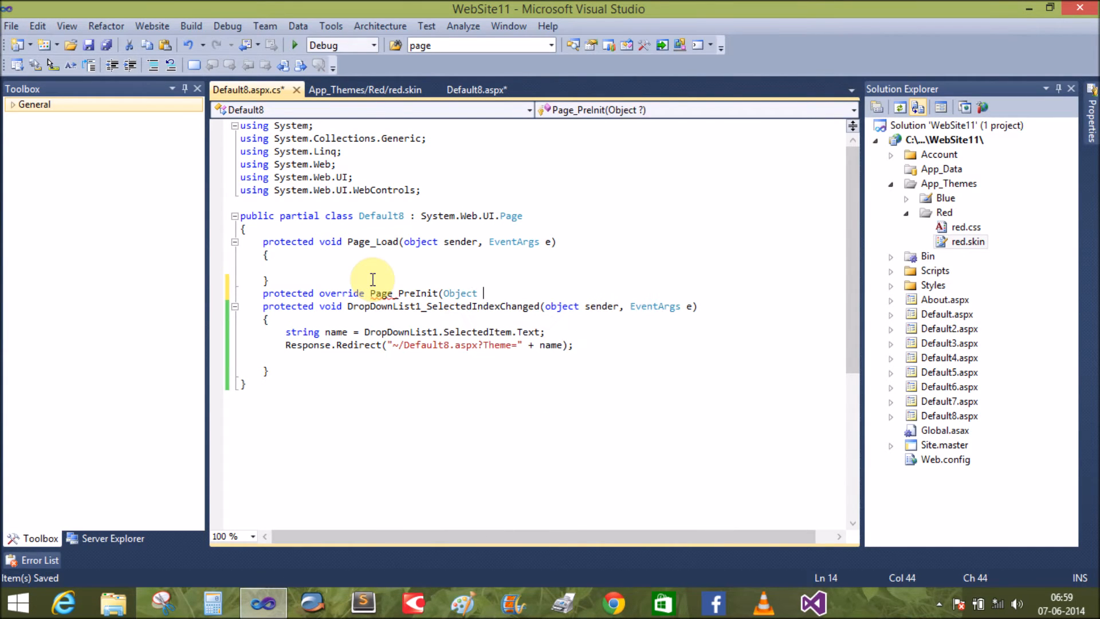
text(sender,)
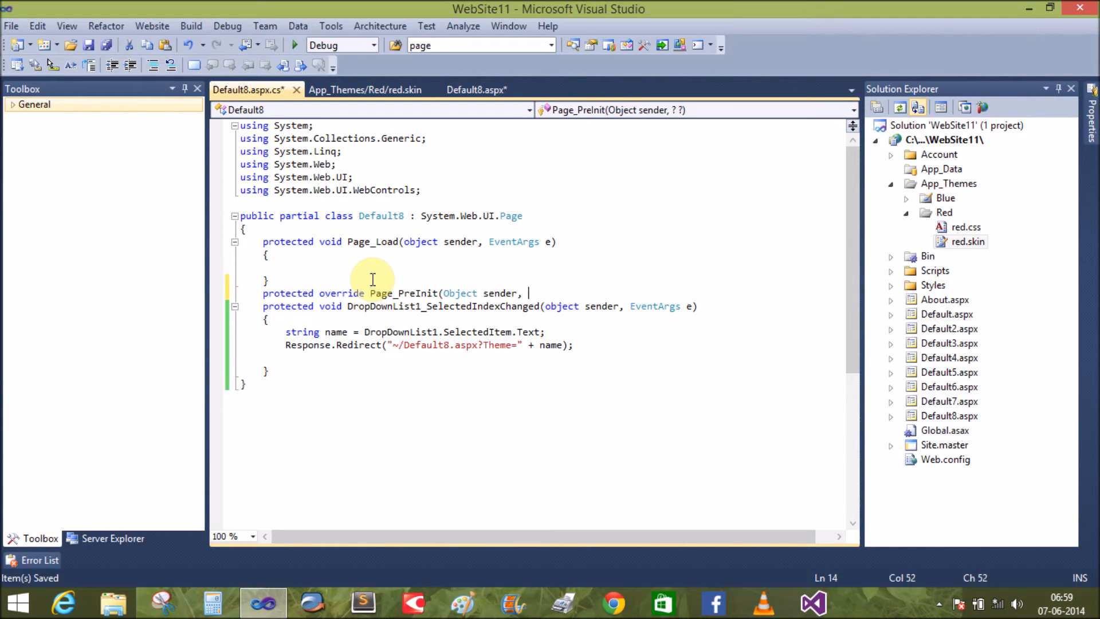
text(EventArgs e))
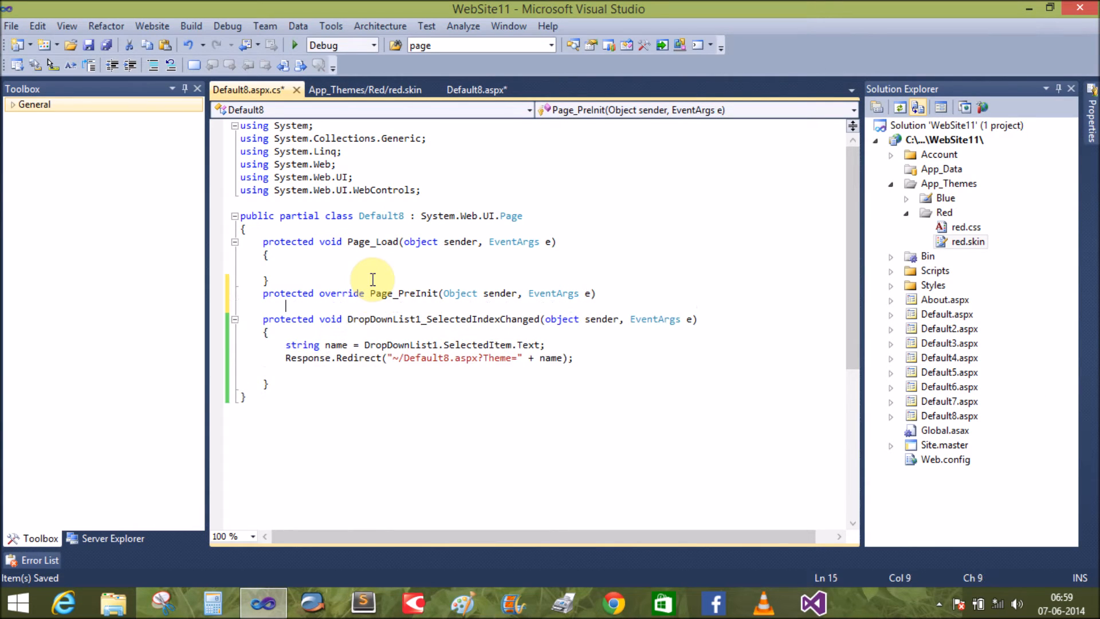
key(Enter)
text({)
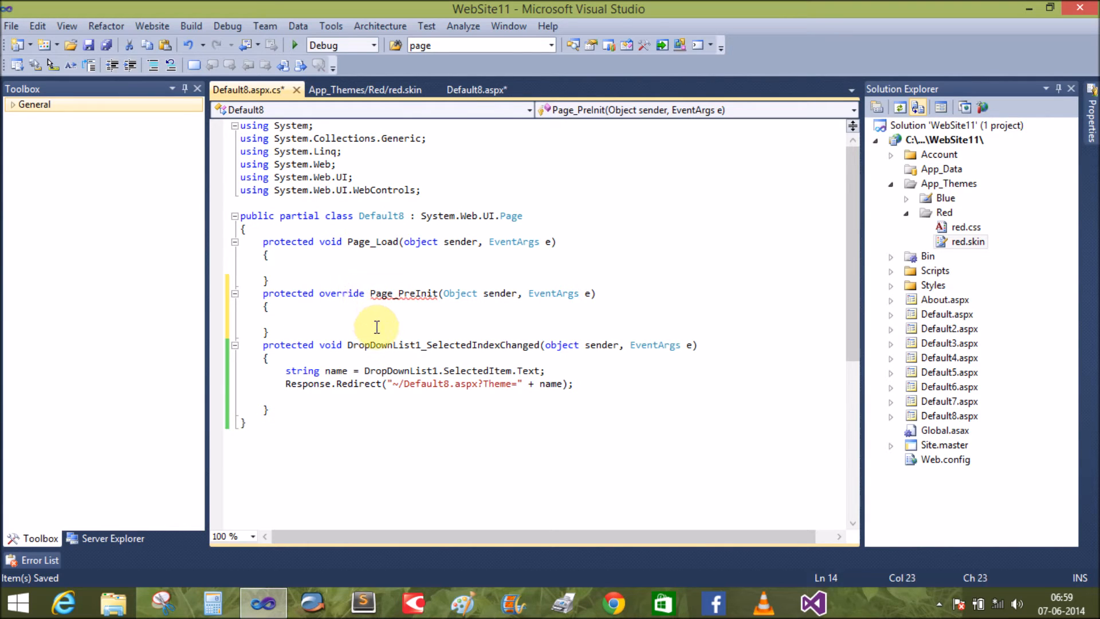
text(void)
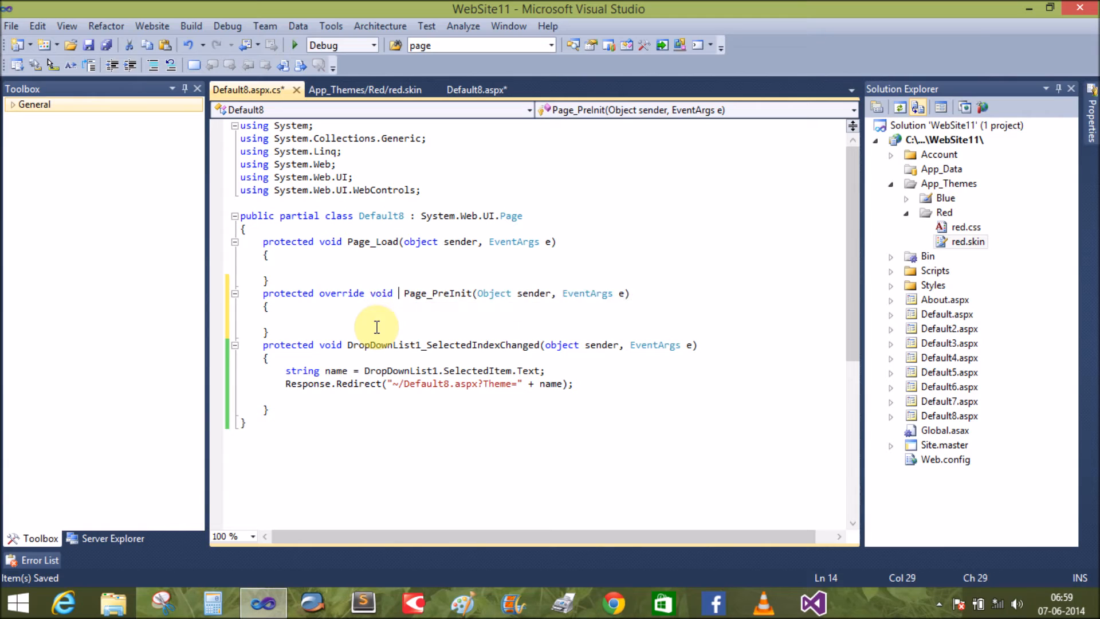
click(394, 293)
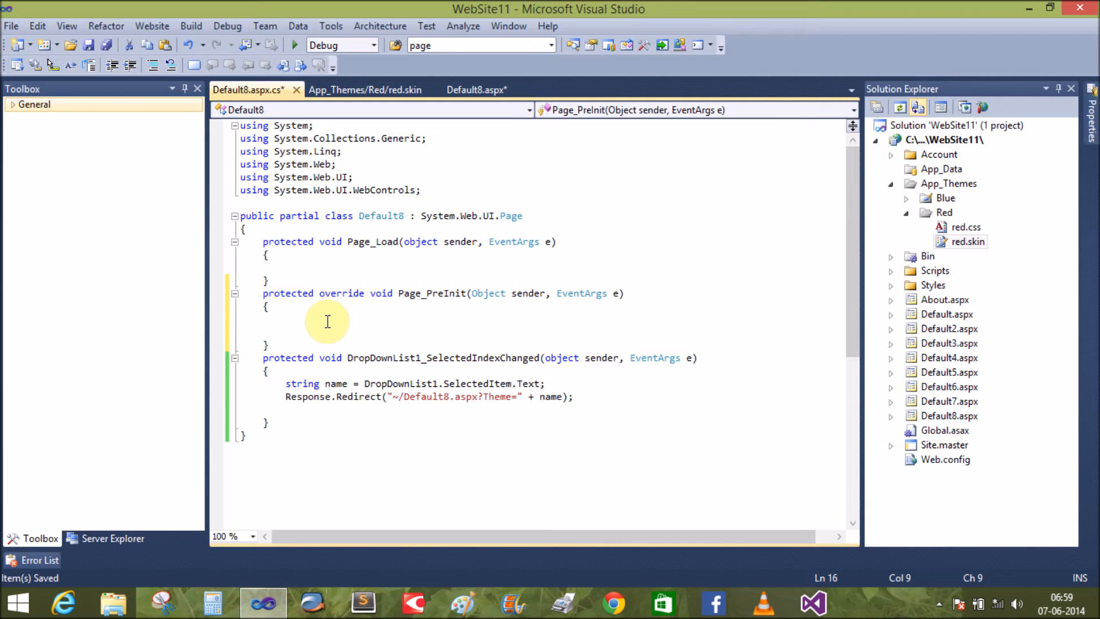
Step: In Page_PreInit, assign Page.Theme = Request.QueryString["Theme"].ToString()
text(Page)
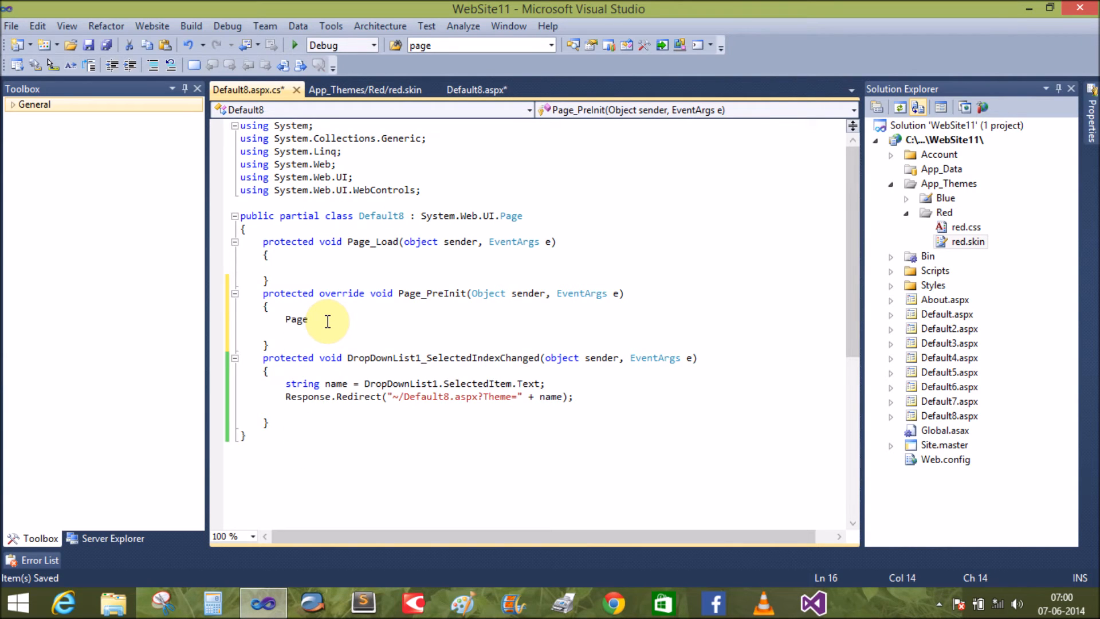
text(.Theme)
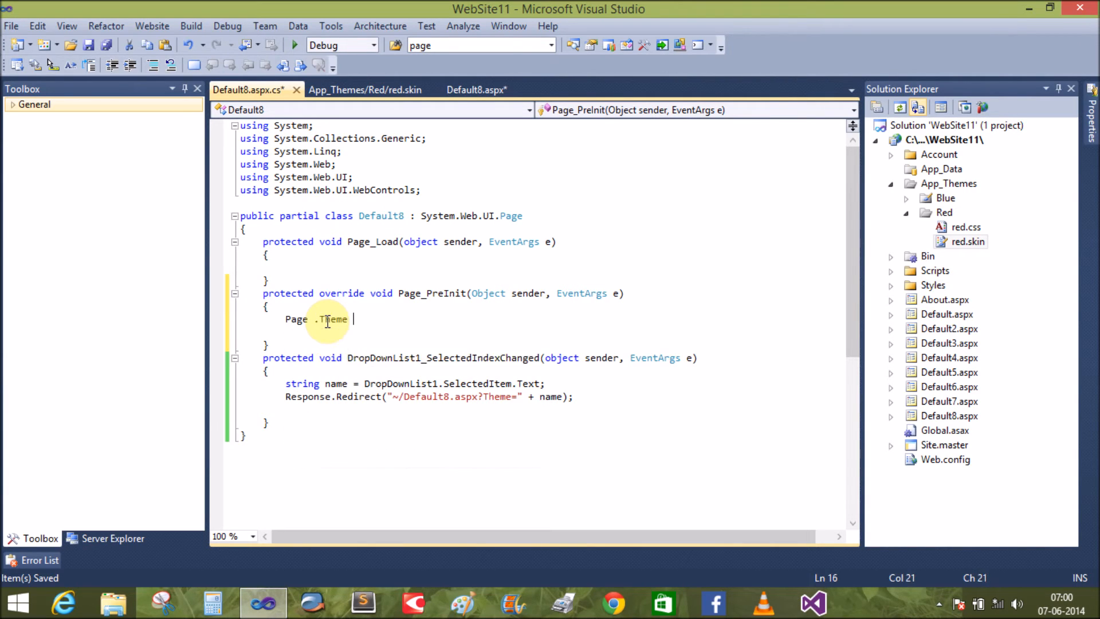
text(=)
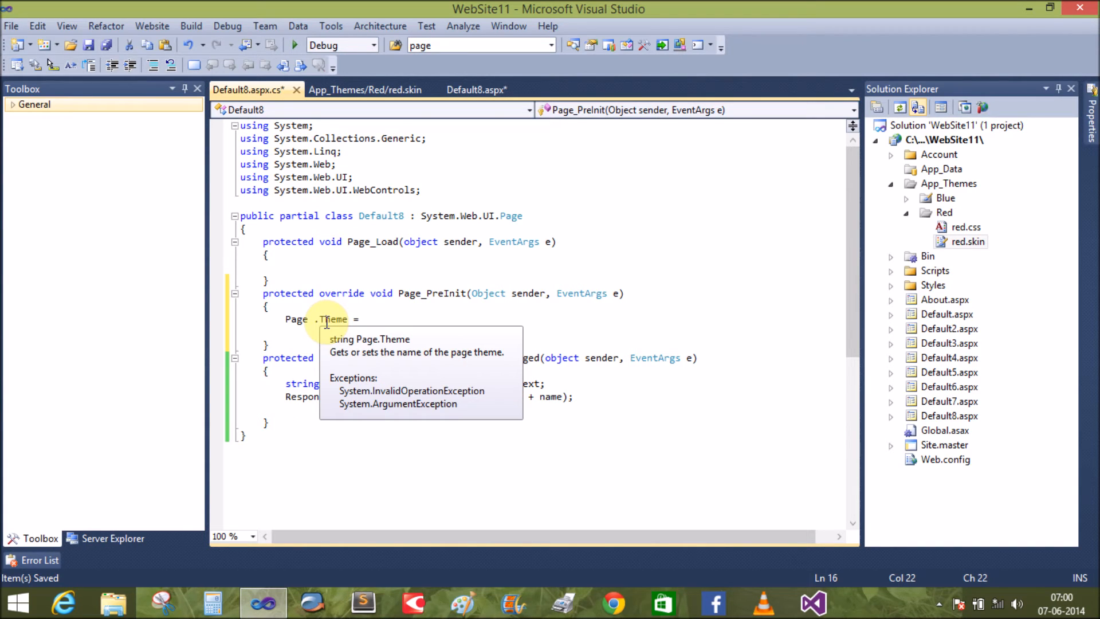
text(=r)
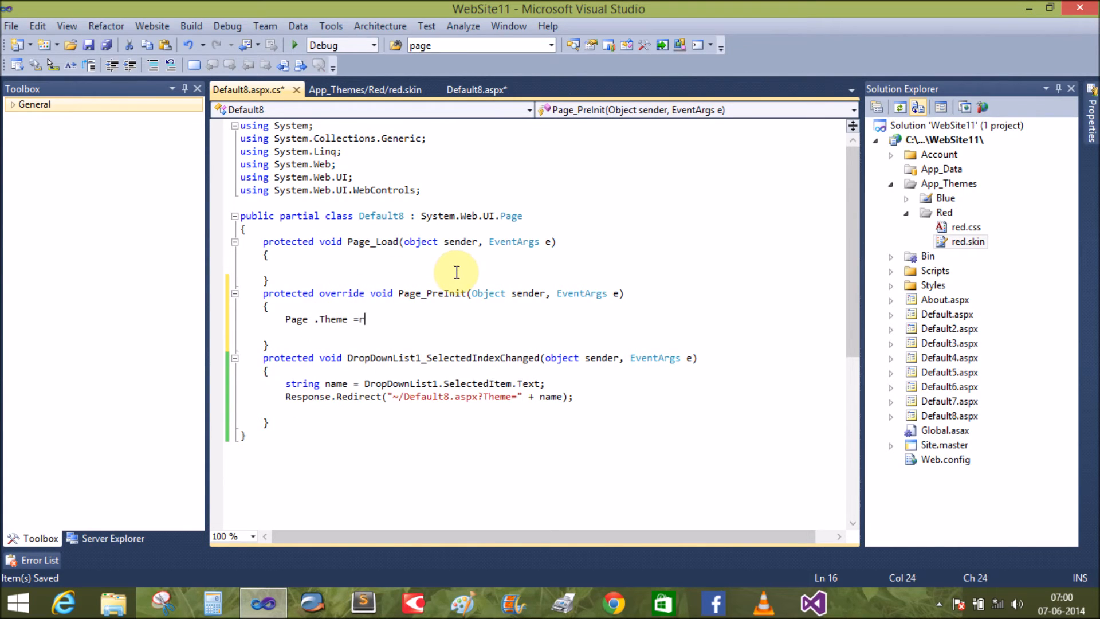
text(equest)
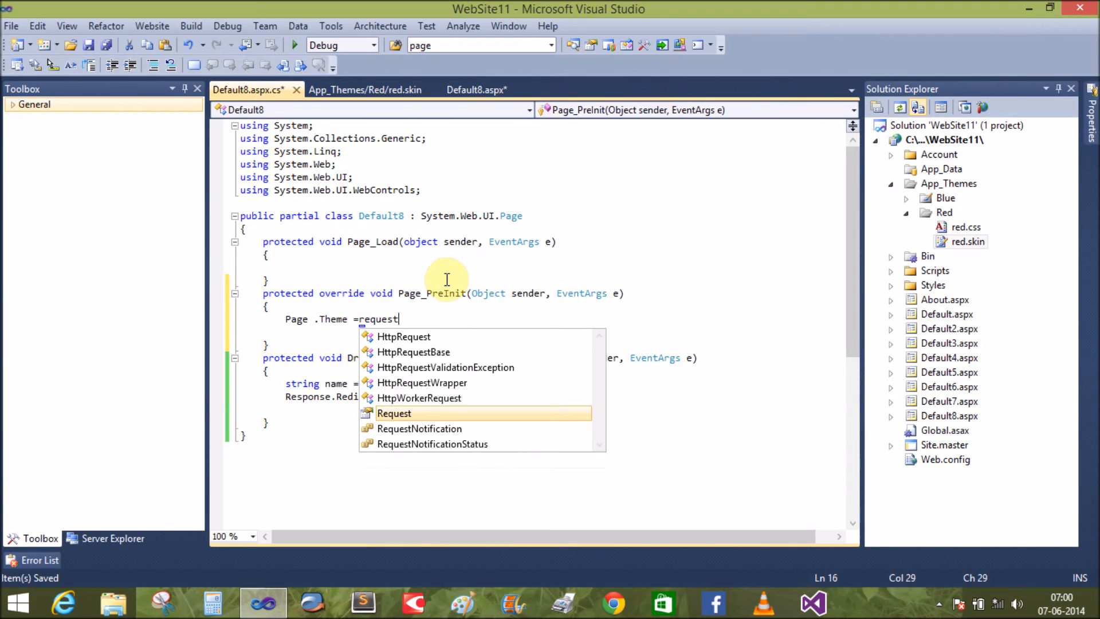
text(.qu)
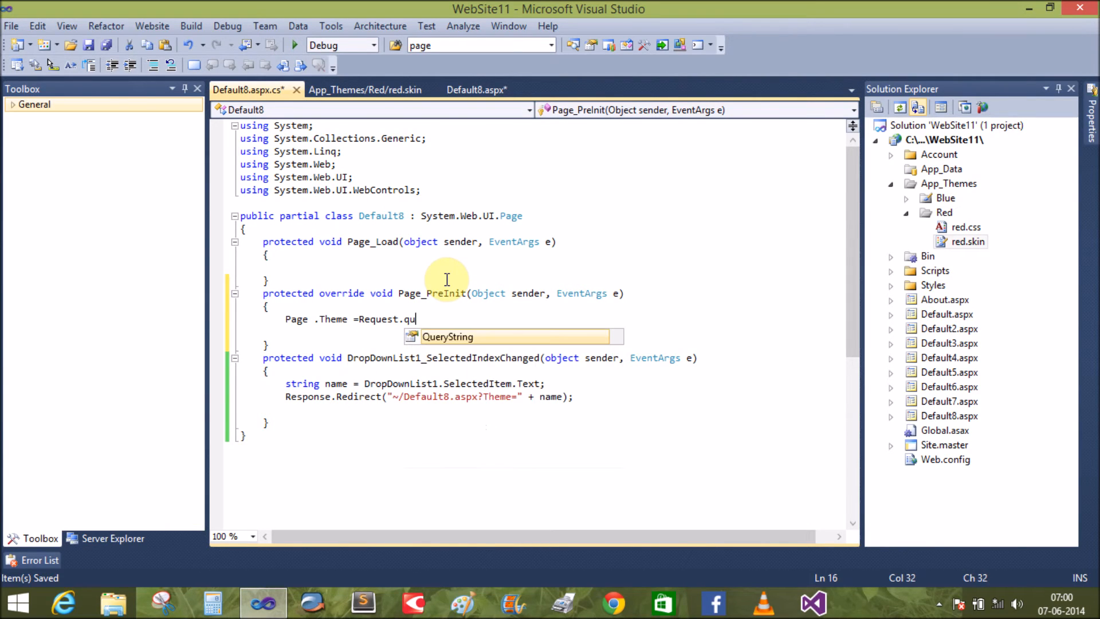
key(Tab)
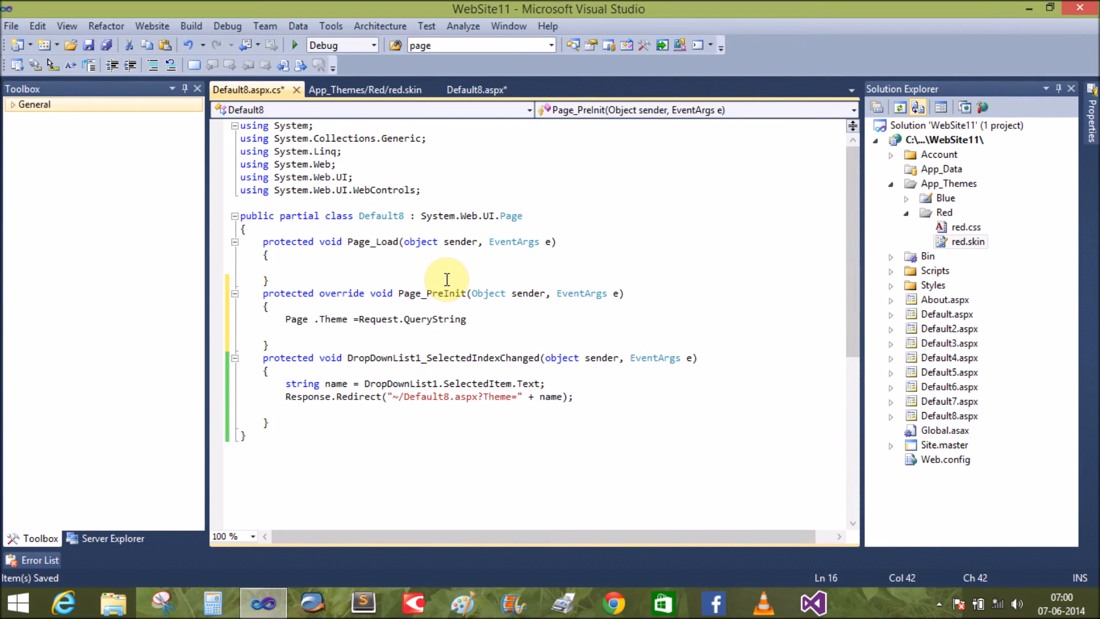
text(["The,me)
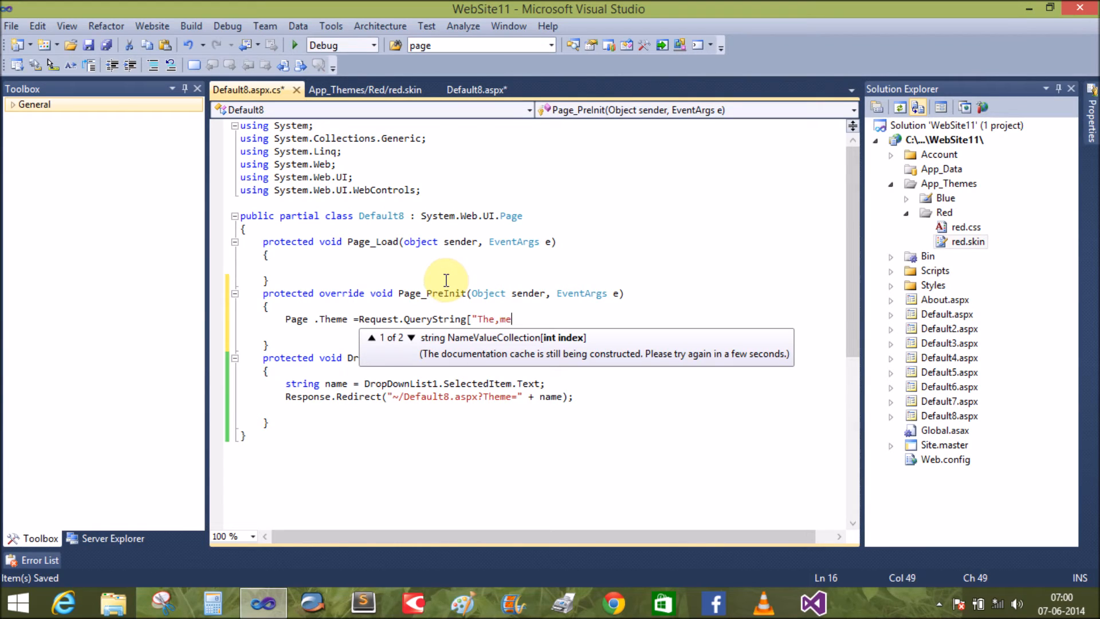
key(Backspace)
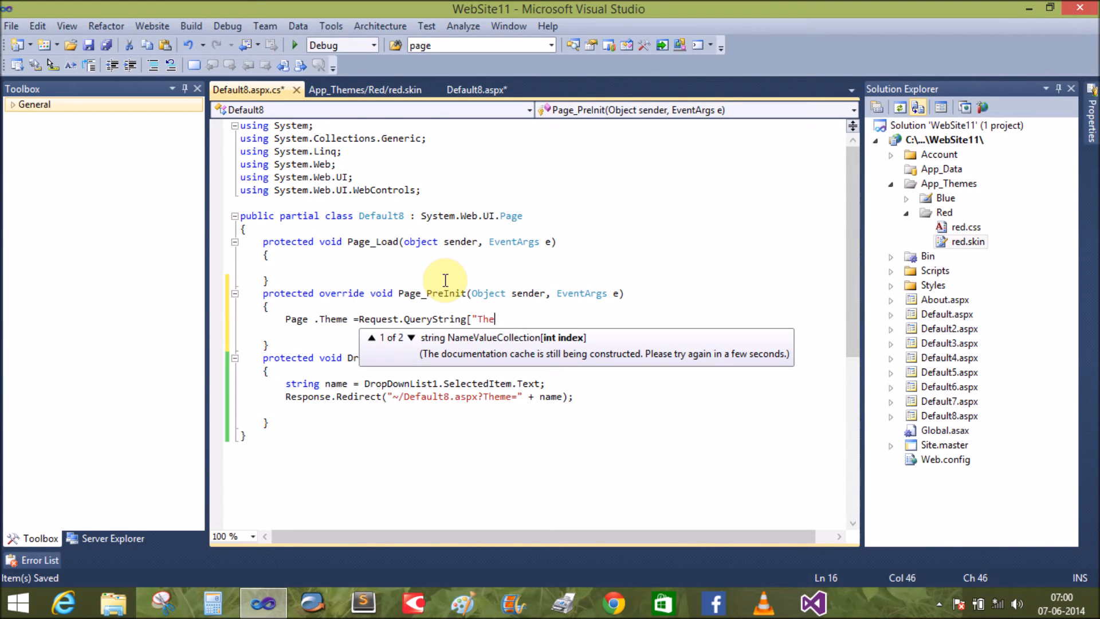
text(me"])
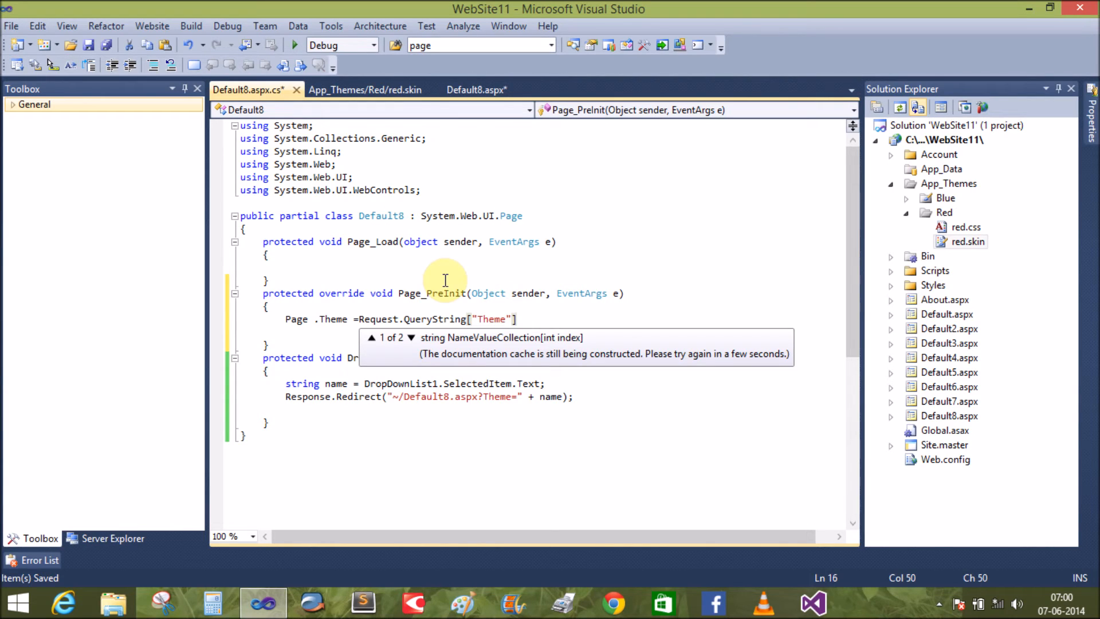
text(.ToString();)
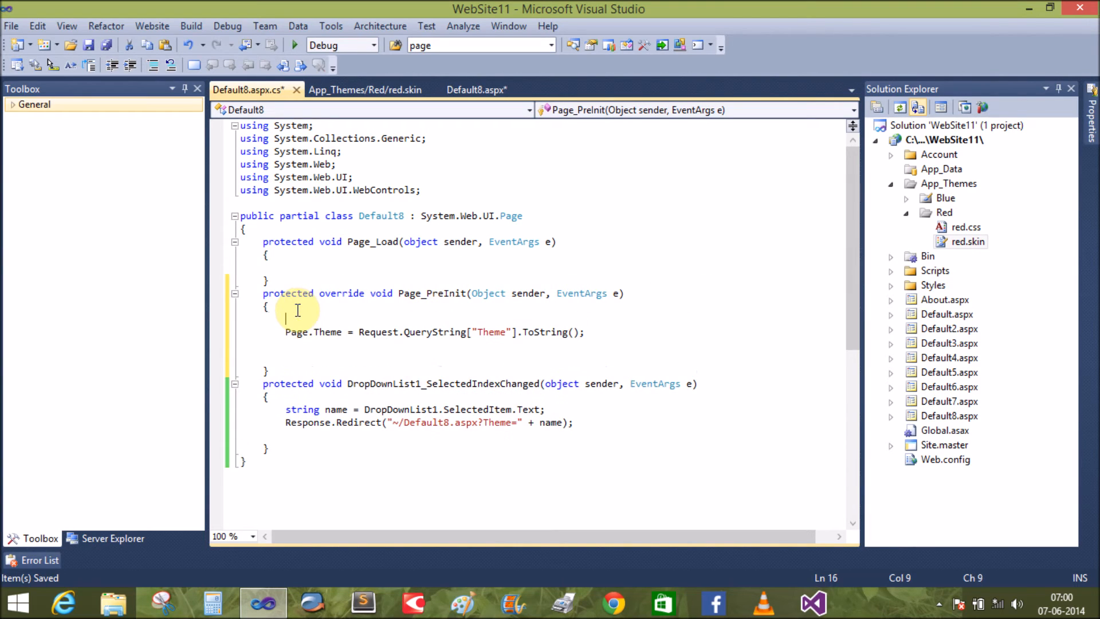
Step: Wrap the theme assignment in if (Request.QueryString["Theme"] != null) and save all
text(if)
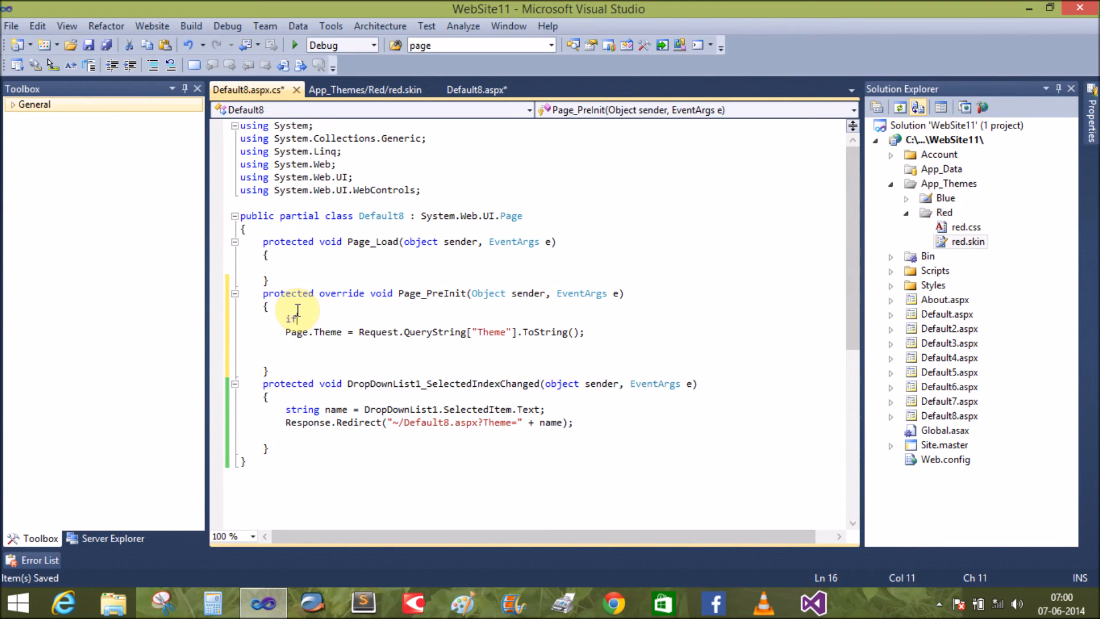
text((true))
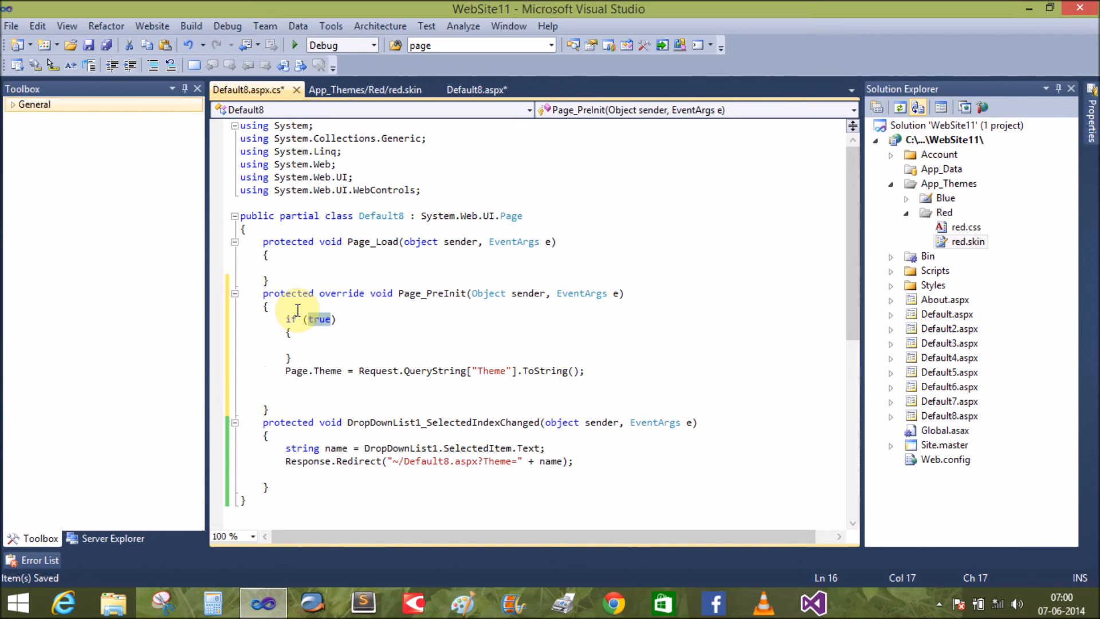
mouse_move(561, 370)
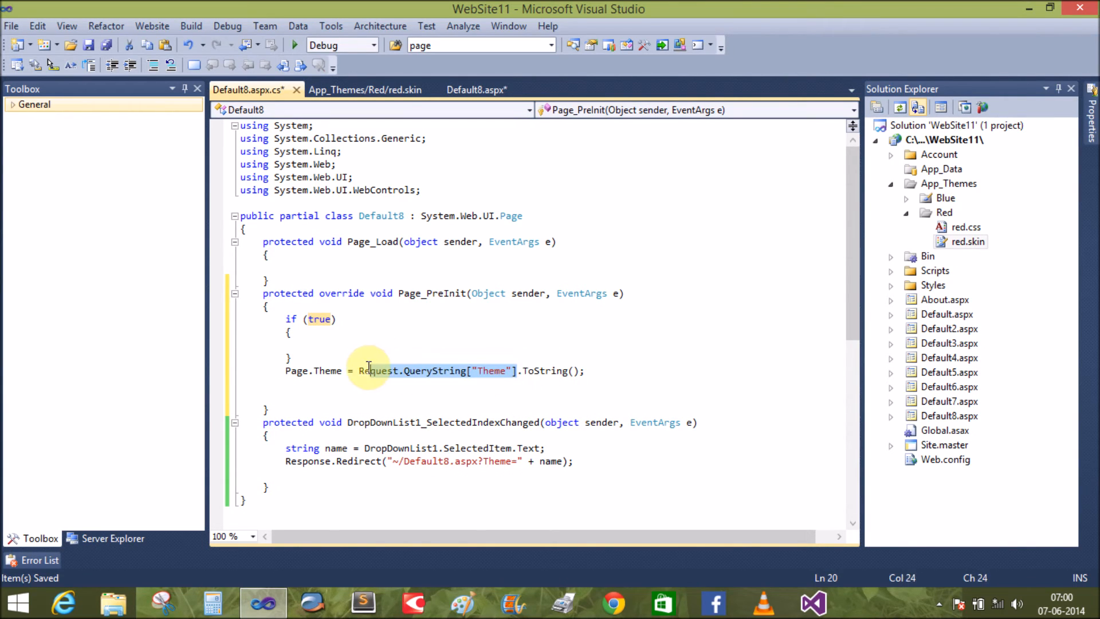
mouse_move(321, 319)
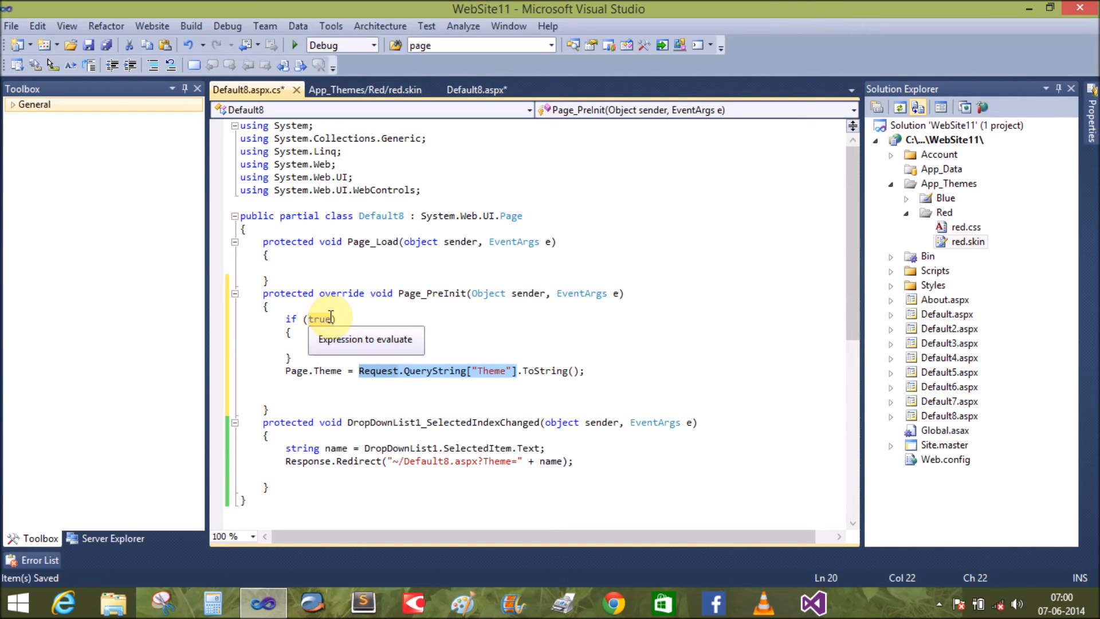
text(Request.QueryString["Theme"])
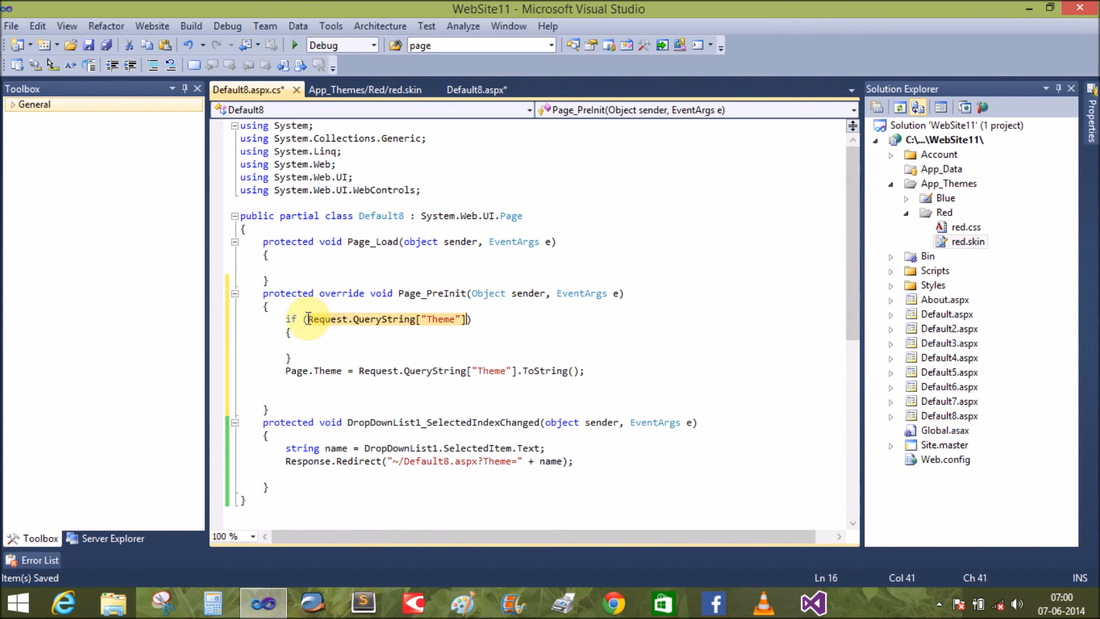
text(!)
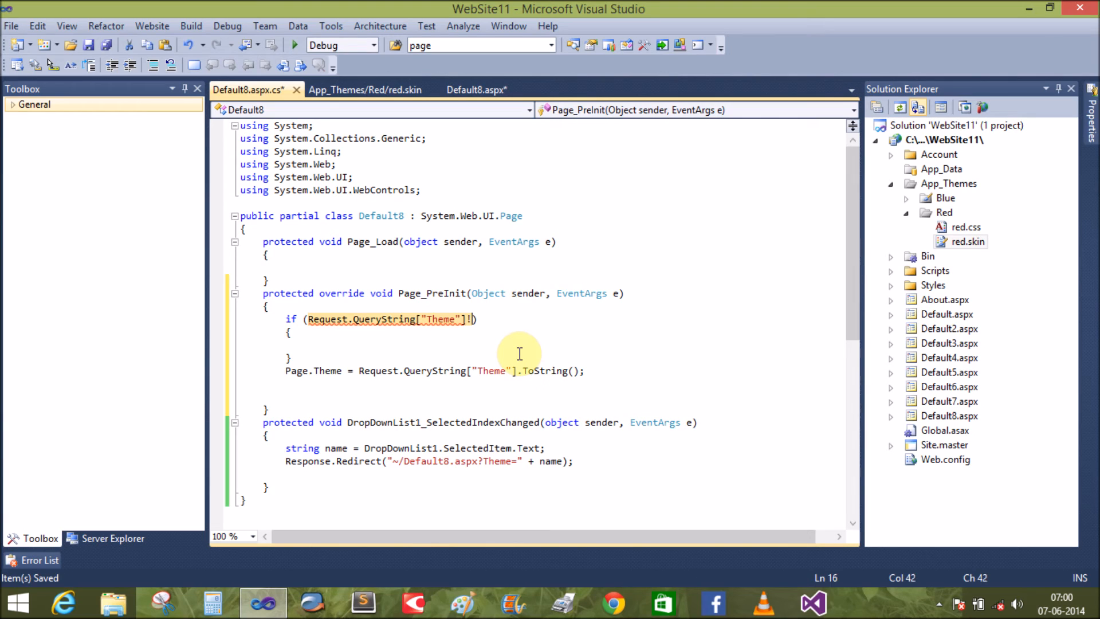
text(=null)
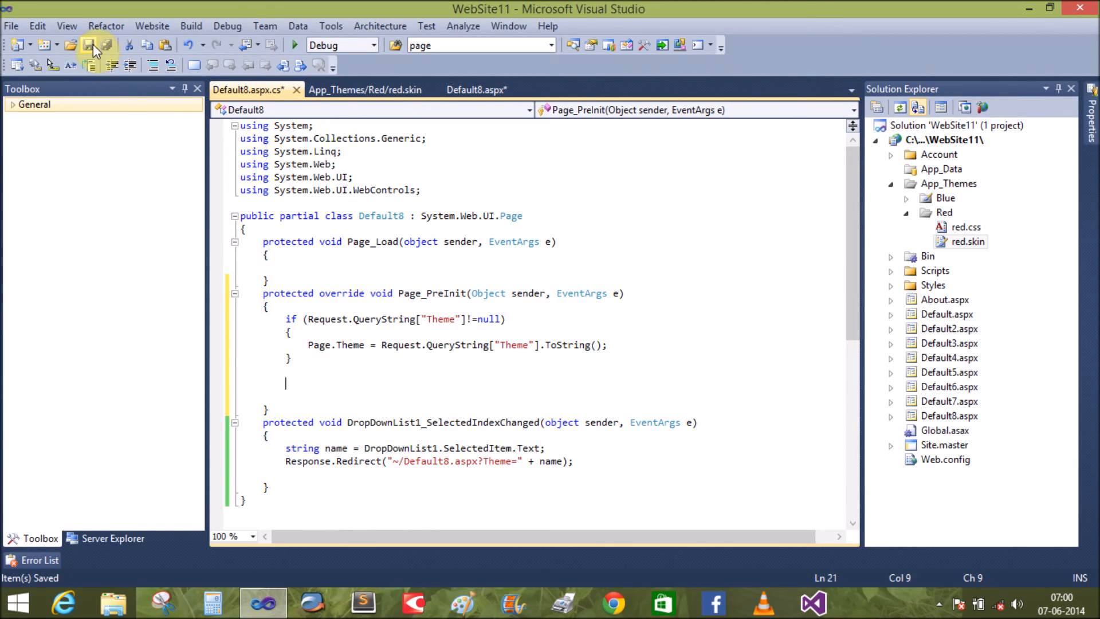
click(477, 90)
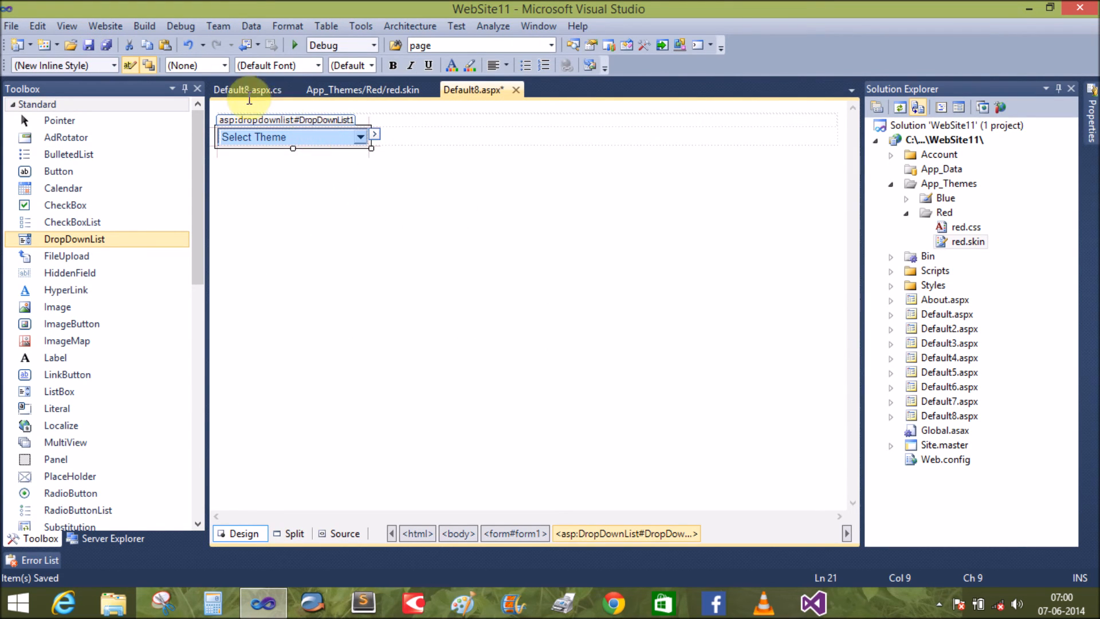
Step: Review the design view, drop 'override' from Page_PreInit in Default8.aspx.cs, and save
click(468, 395)
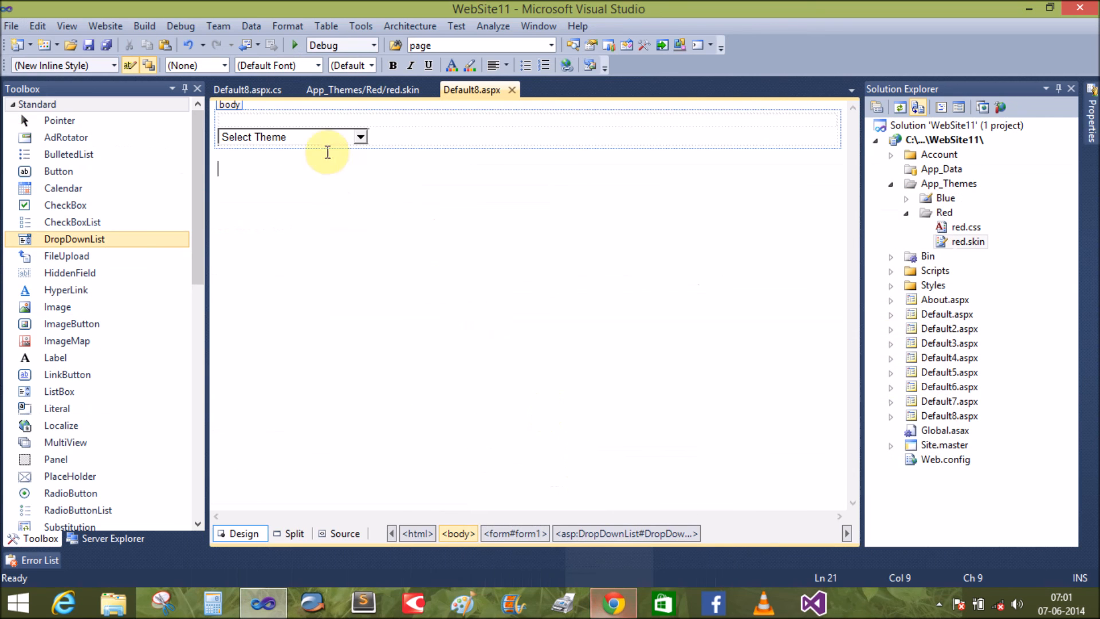
click(247, 89)
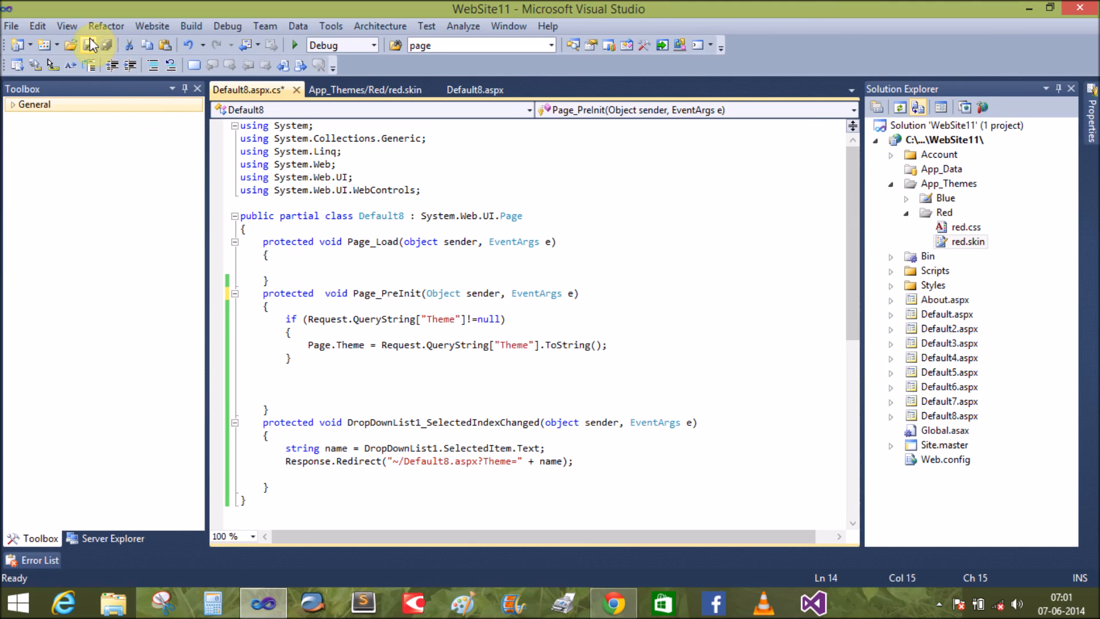
click(472, 89)
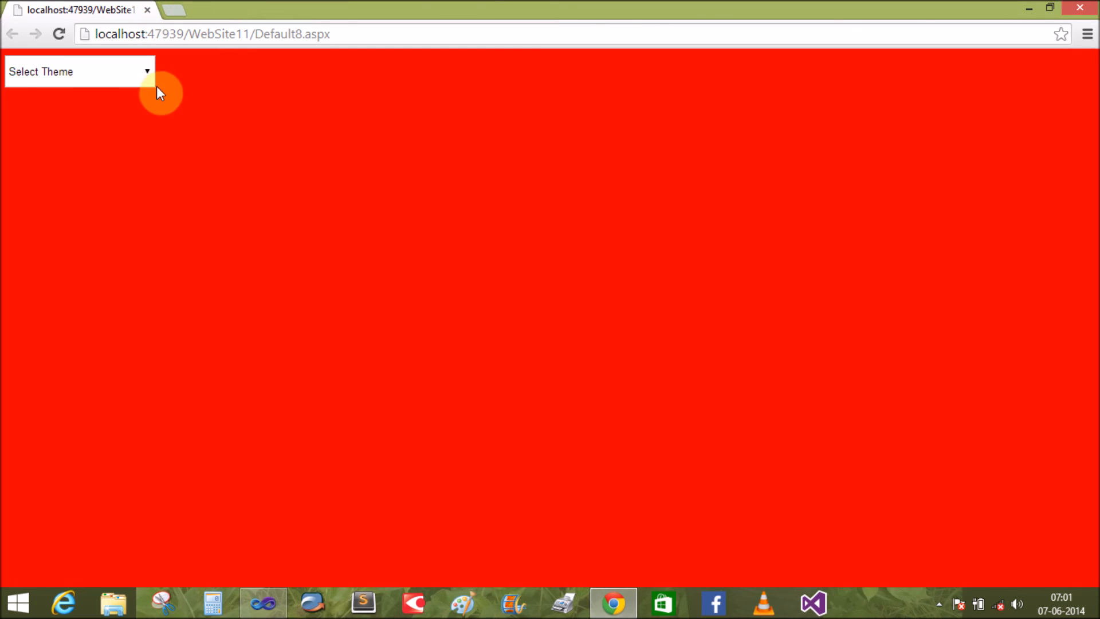
Step: Pick blue from the Select Theme drop-down, then red, and return to Visual Studio
click(78, 71)
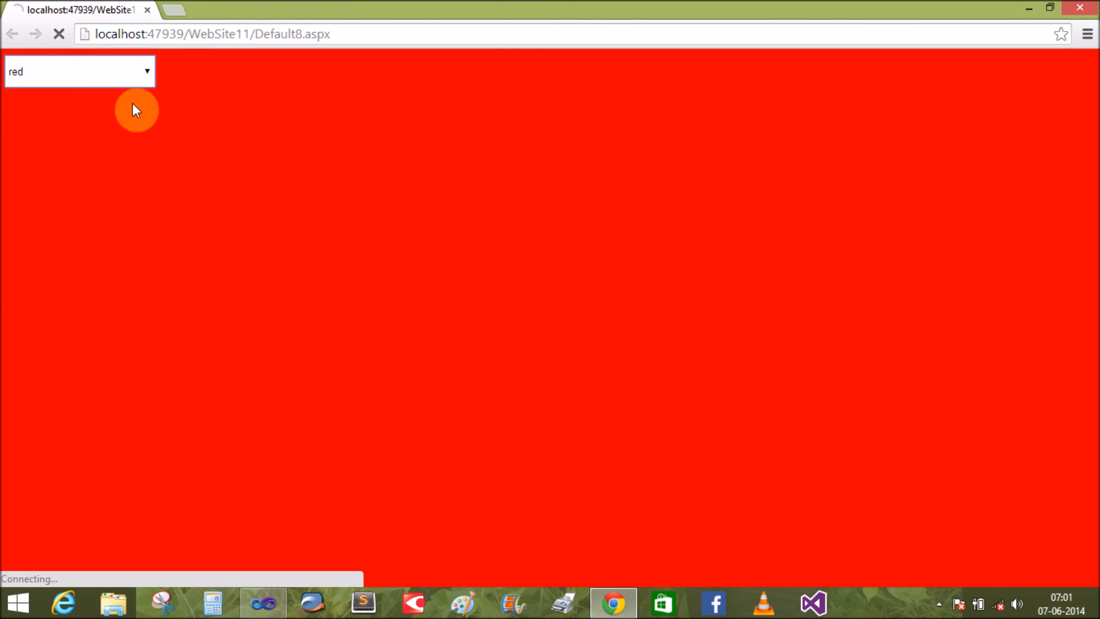
click(79, 71)
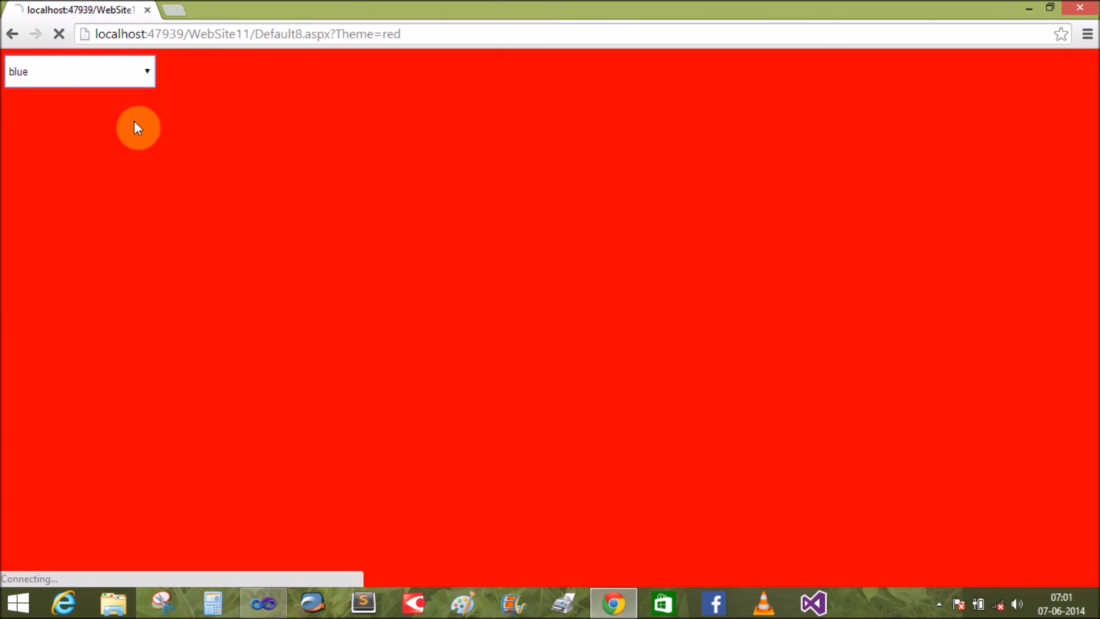
click(79, 71)
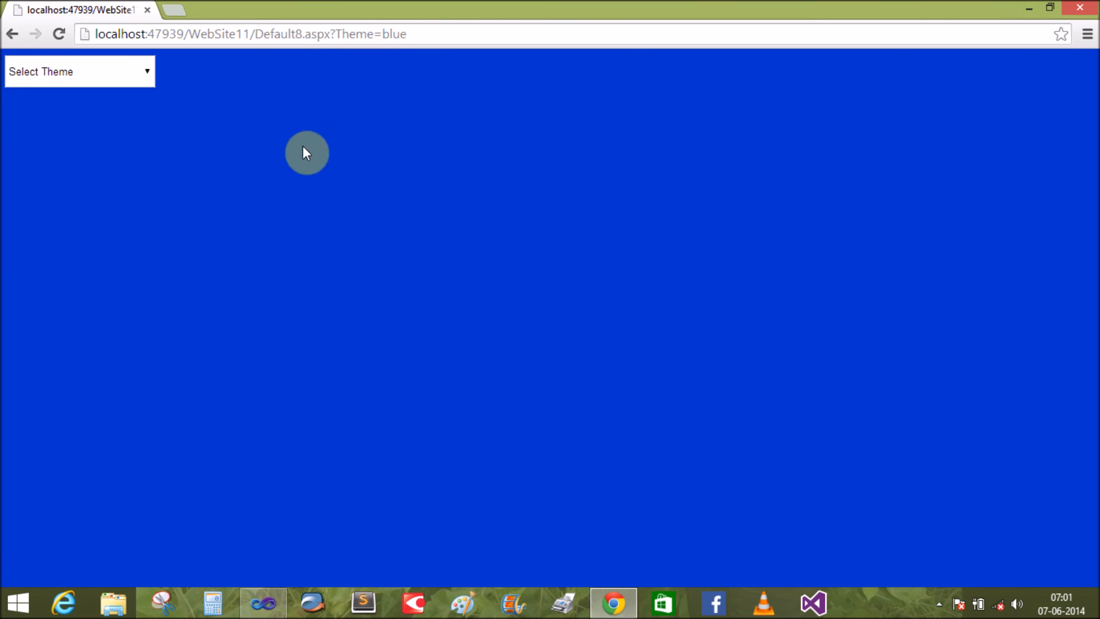
mouse_move(291, 210)
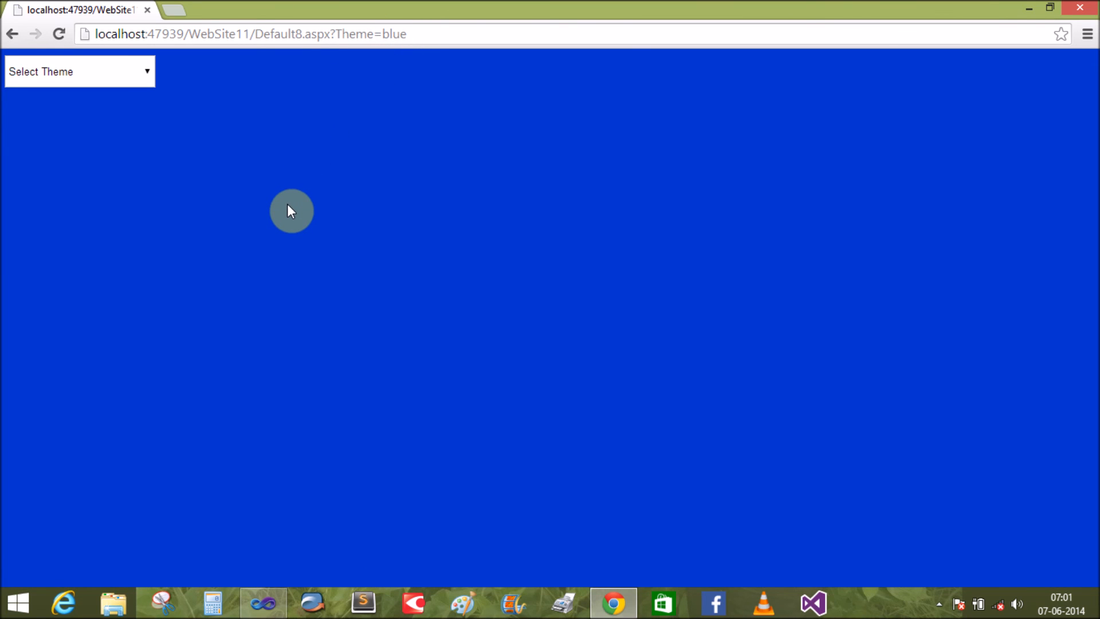
mouse_move(288, 162)
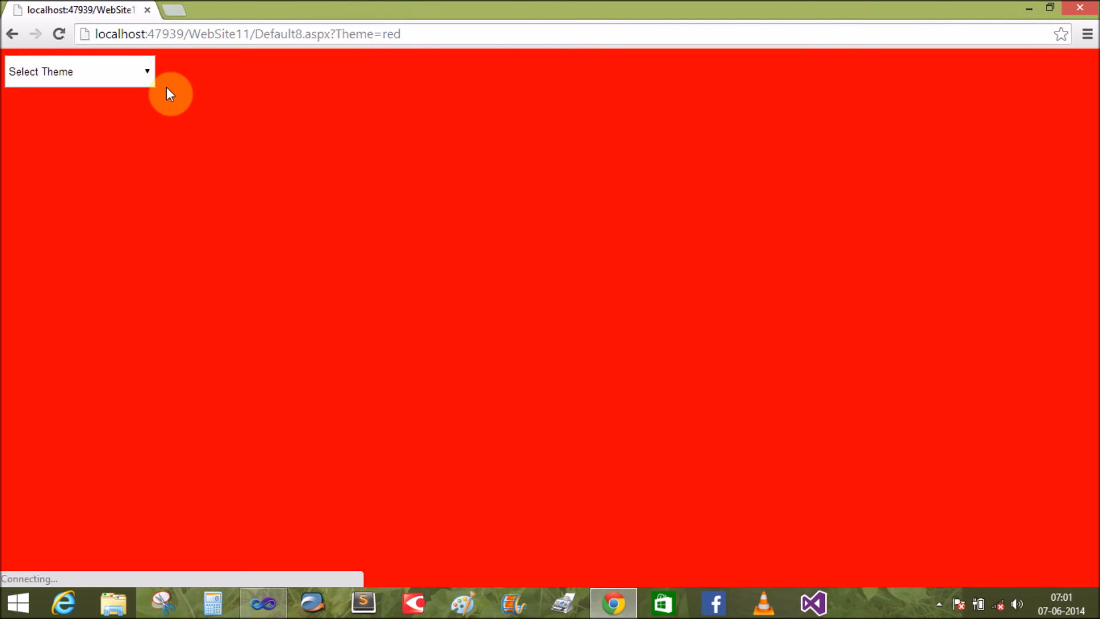
click(79, 71)
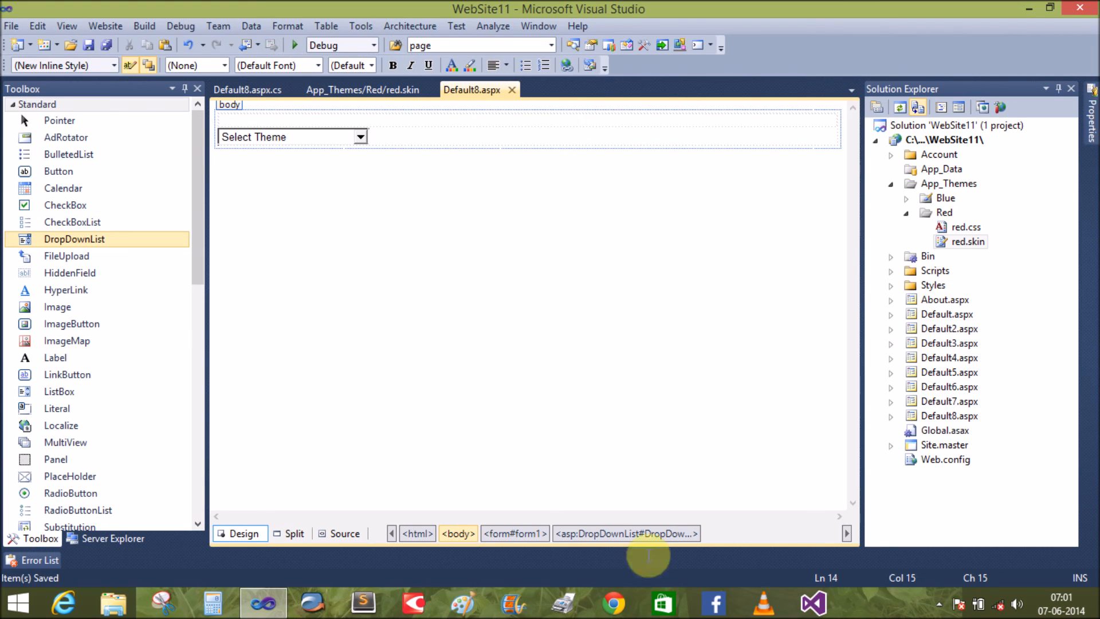
click(938, 603)
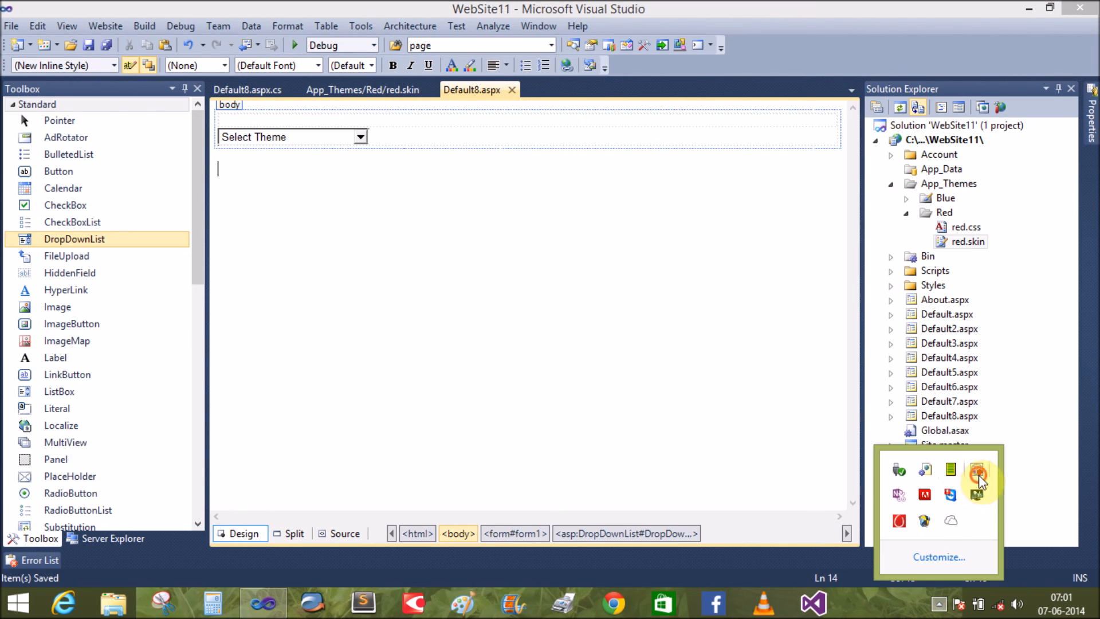